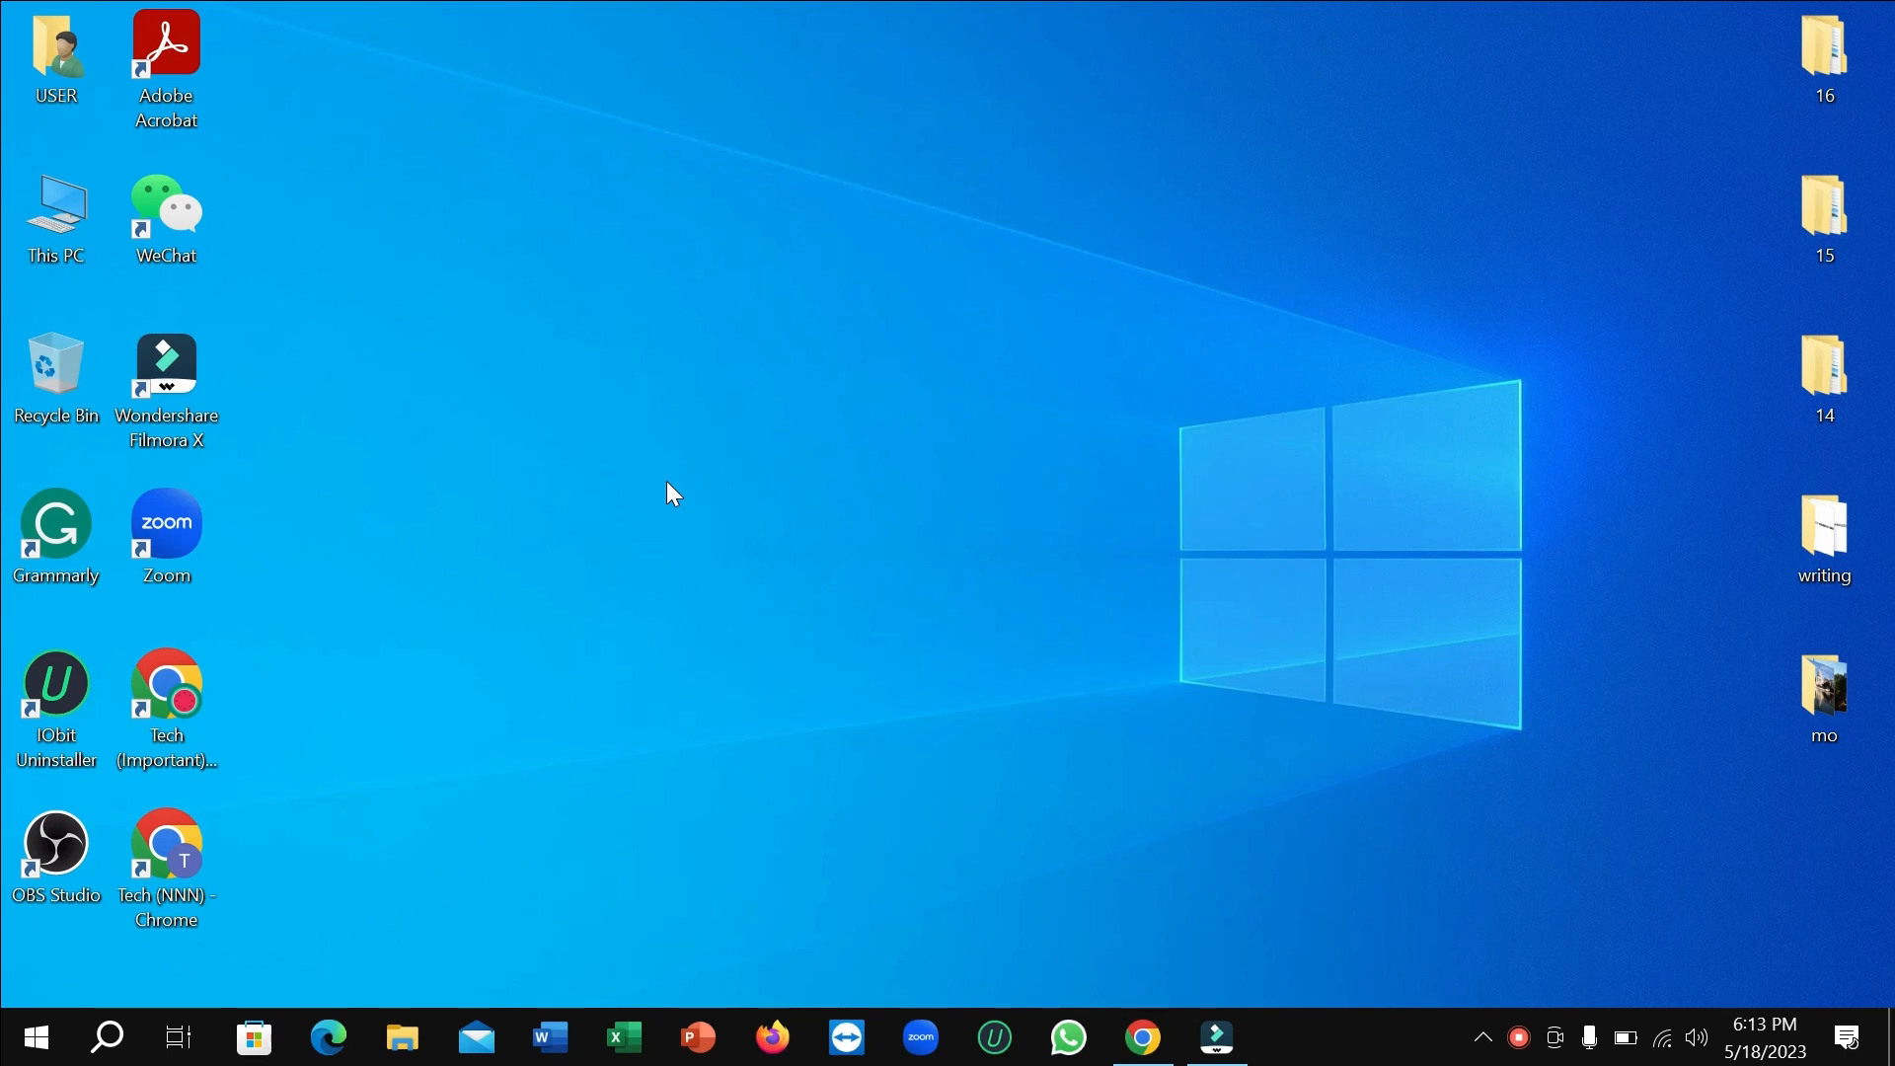
mouse_move(265, 857)
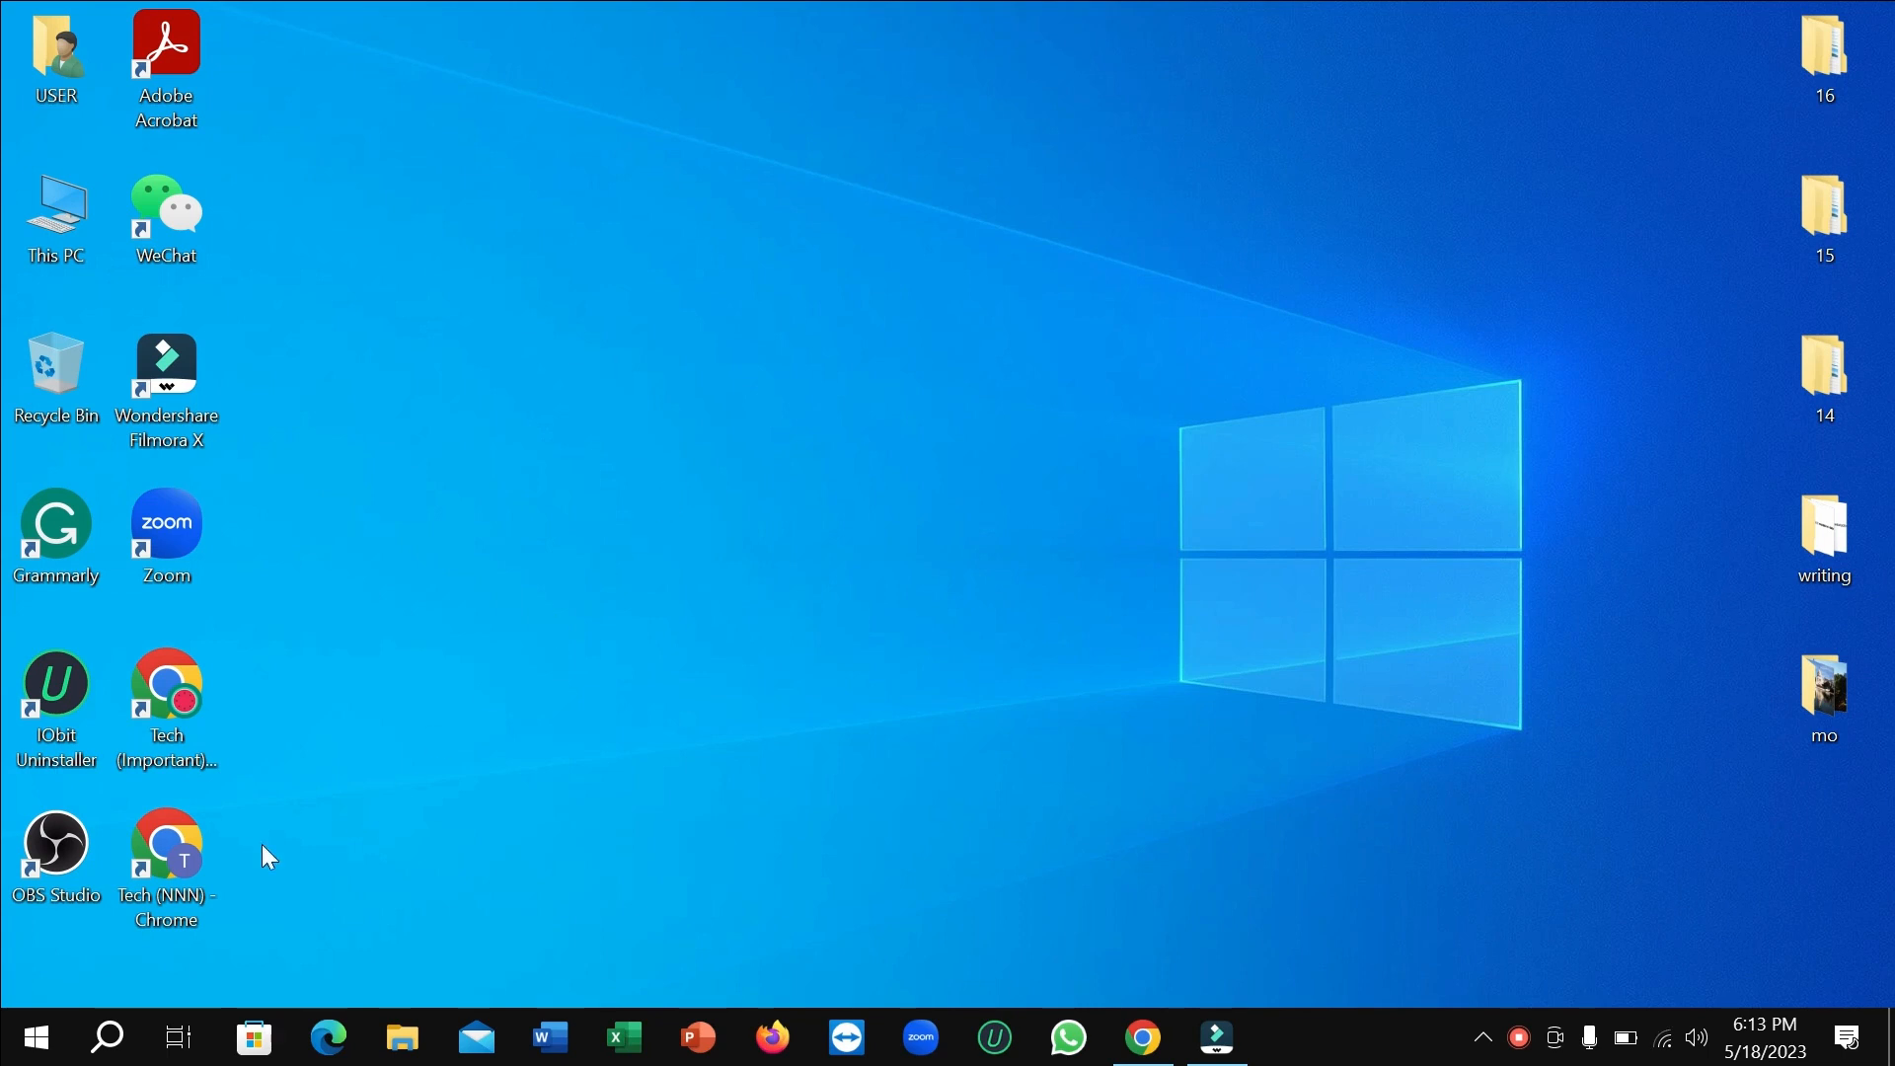
mouse_move(26, 1037)
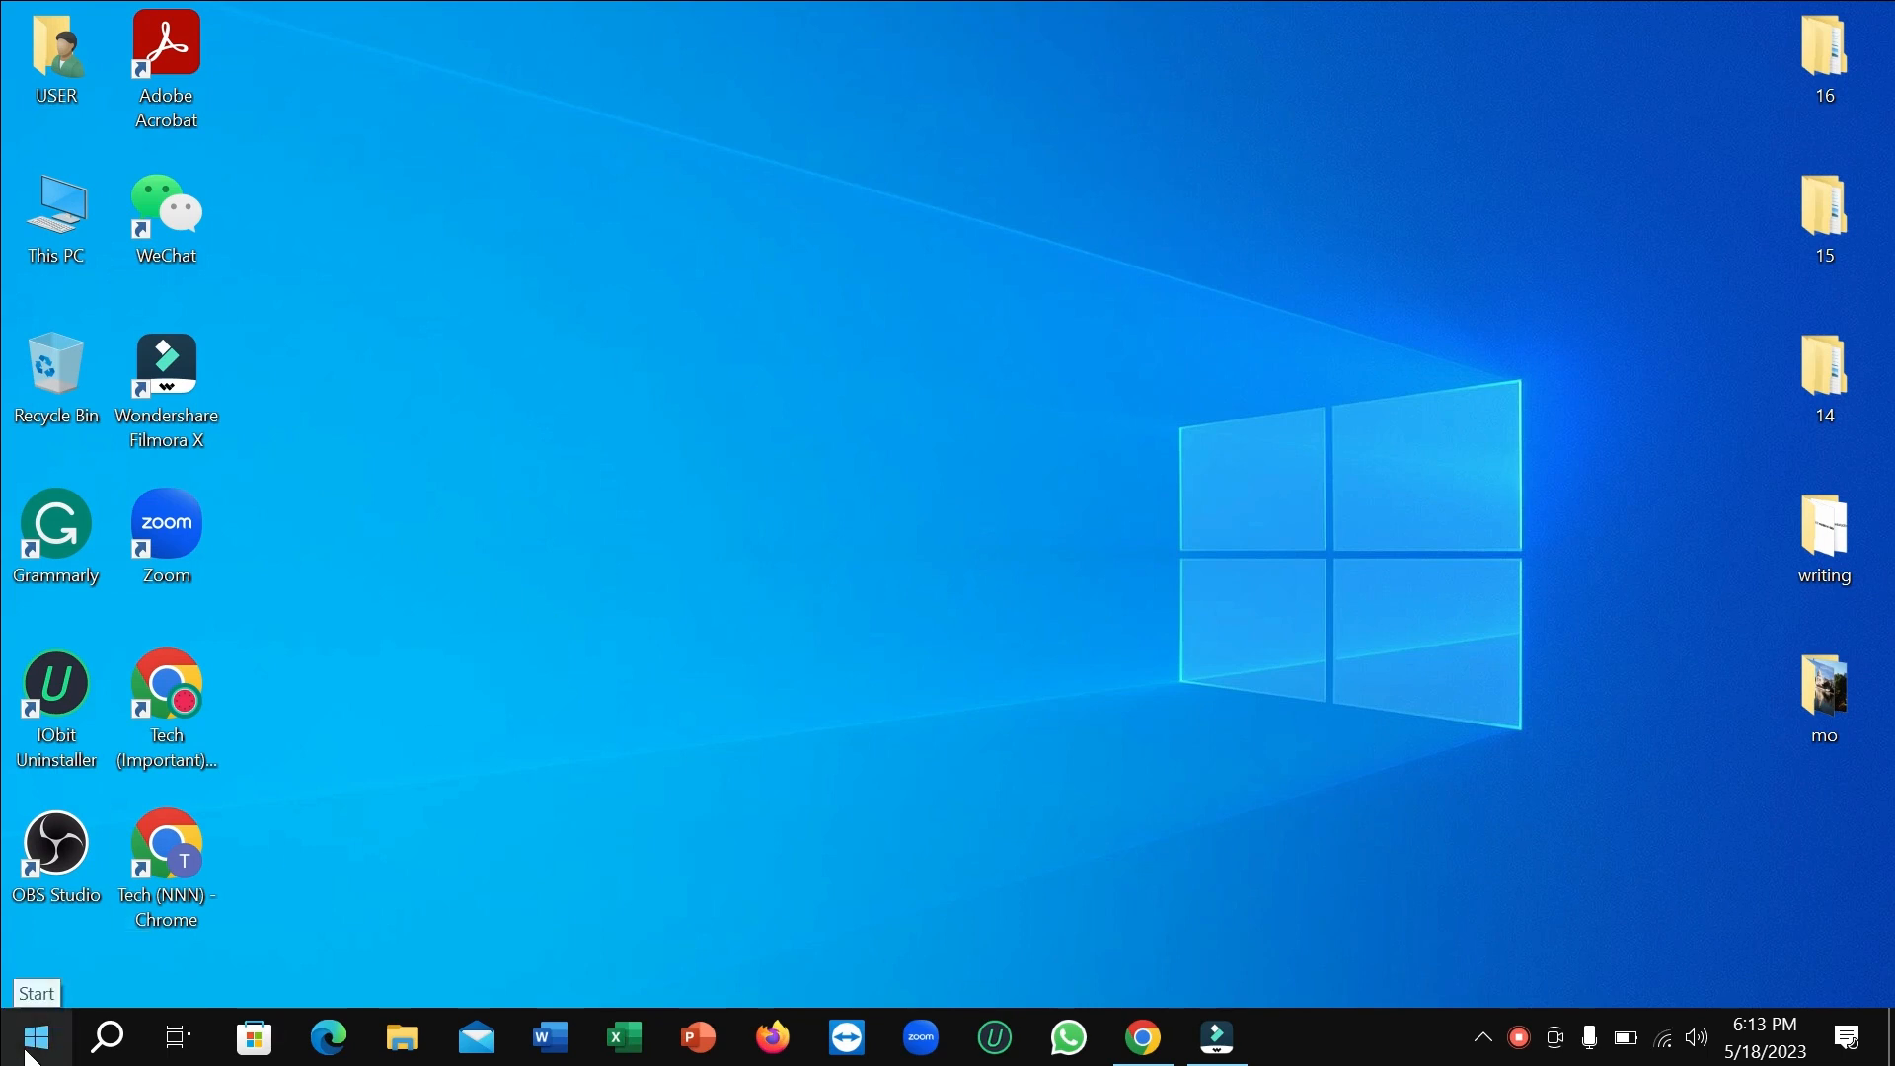
- Launch the Windows Settings app from the Start menu
left_click(33, 1037)
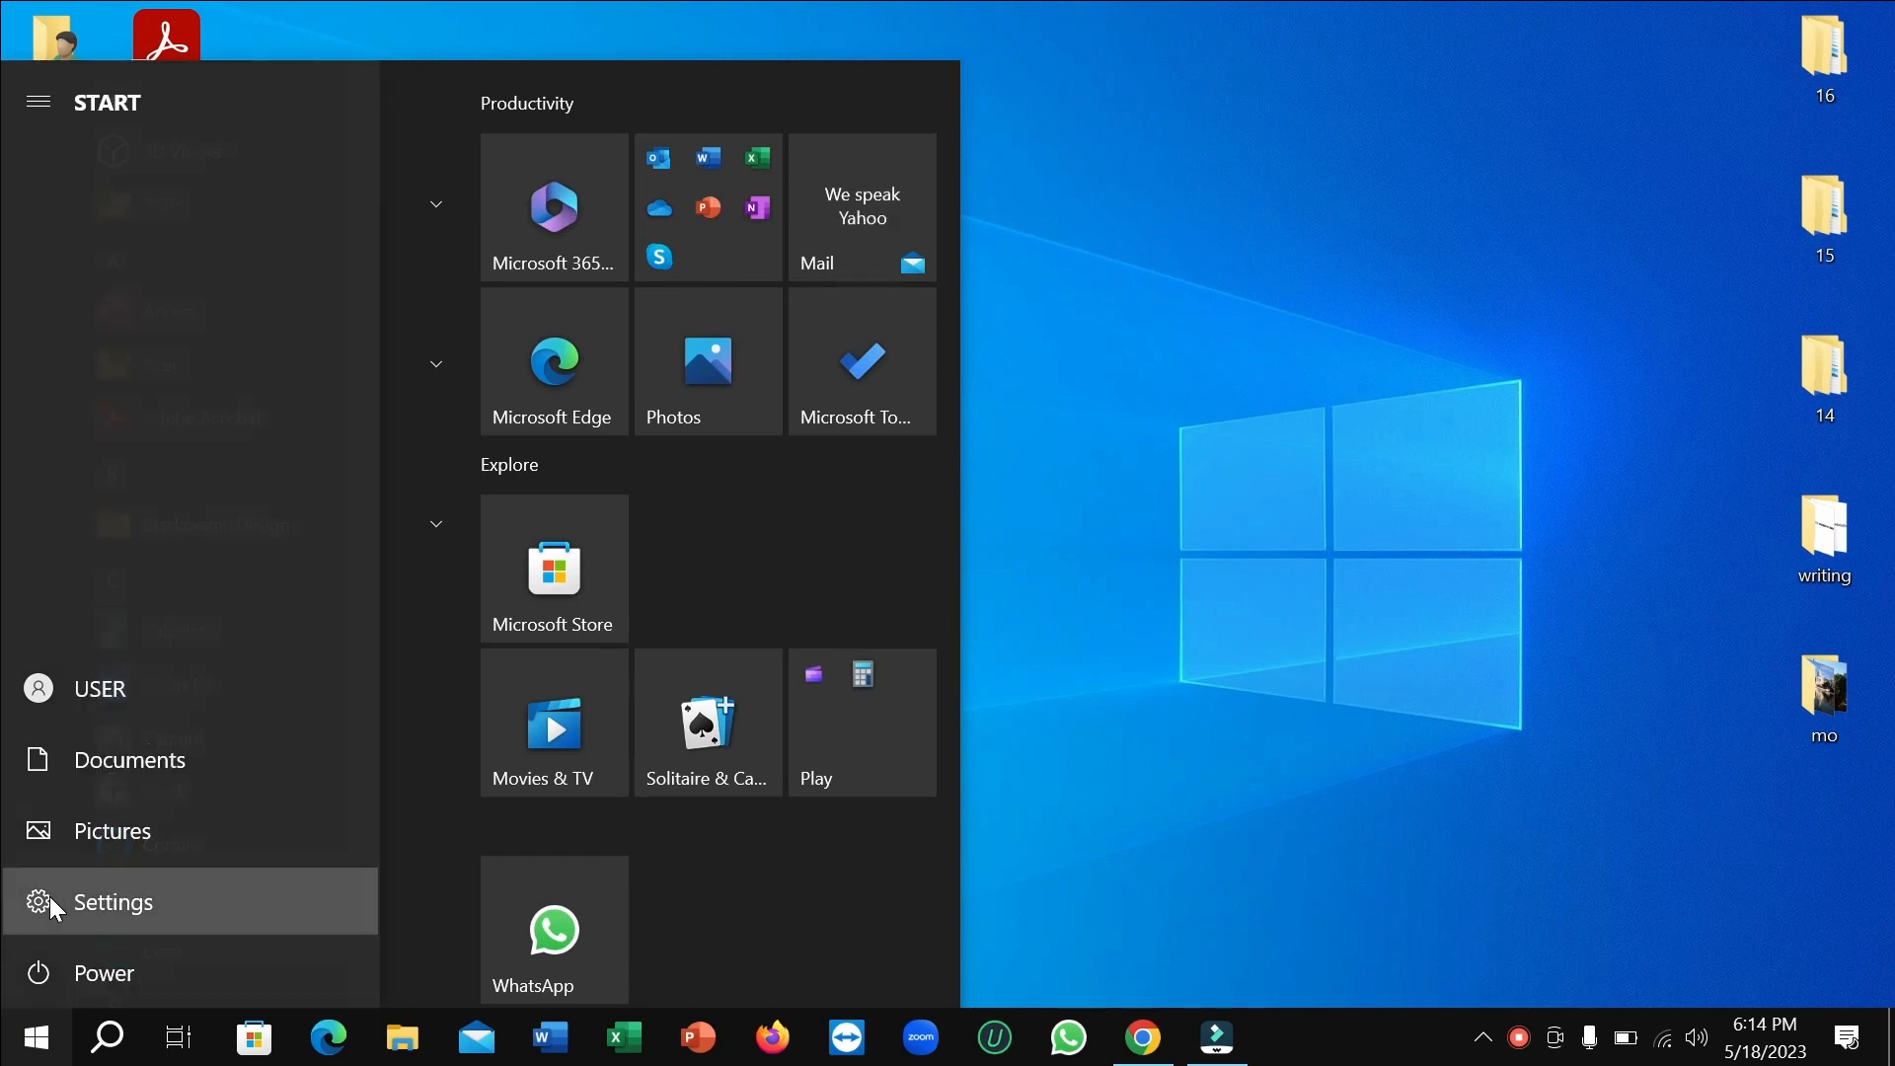
left_click(113, 901)
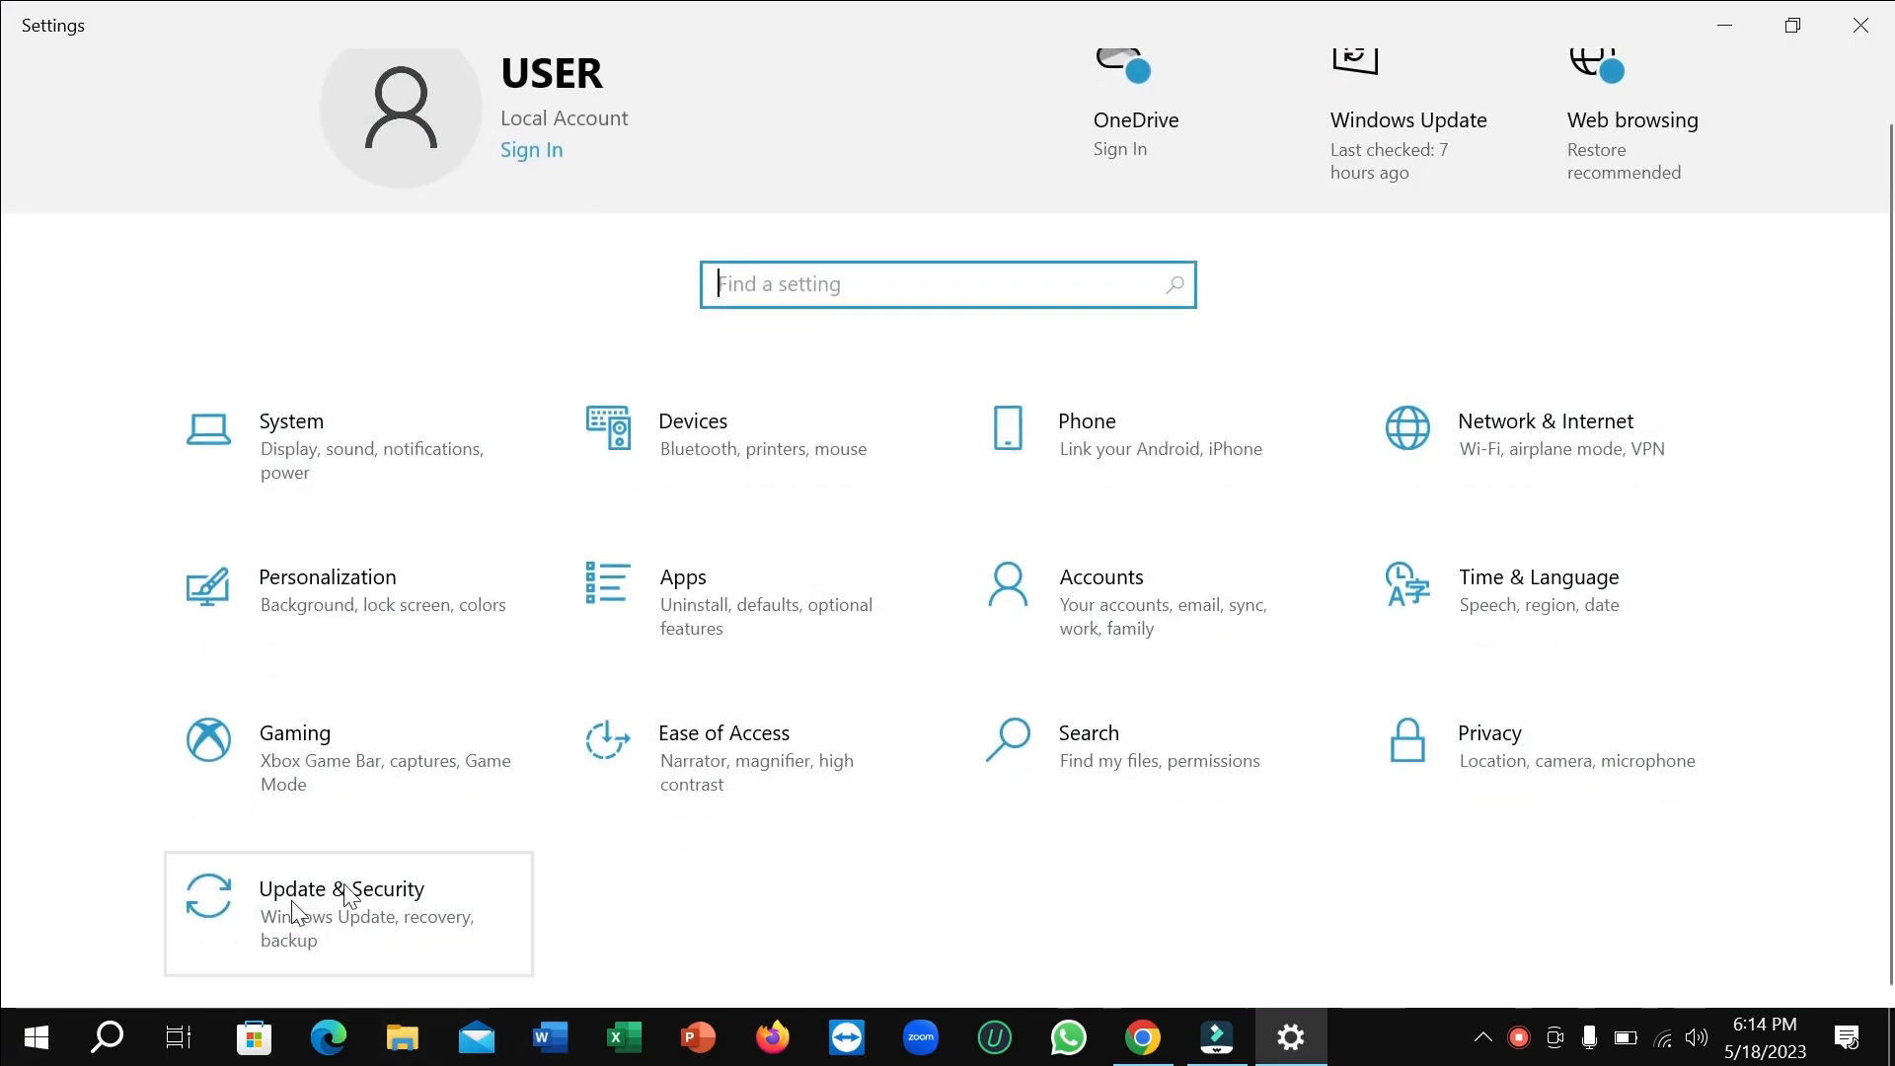
mouse_move(379, 909)
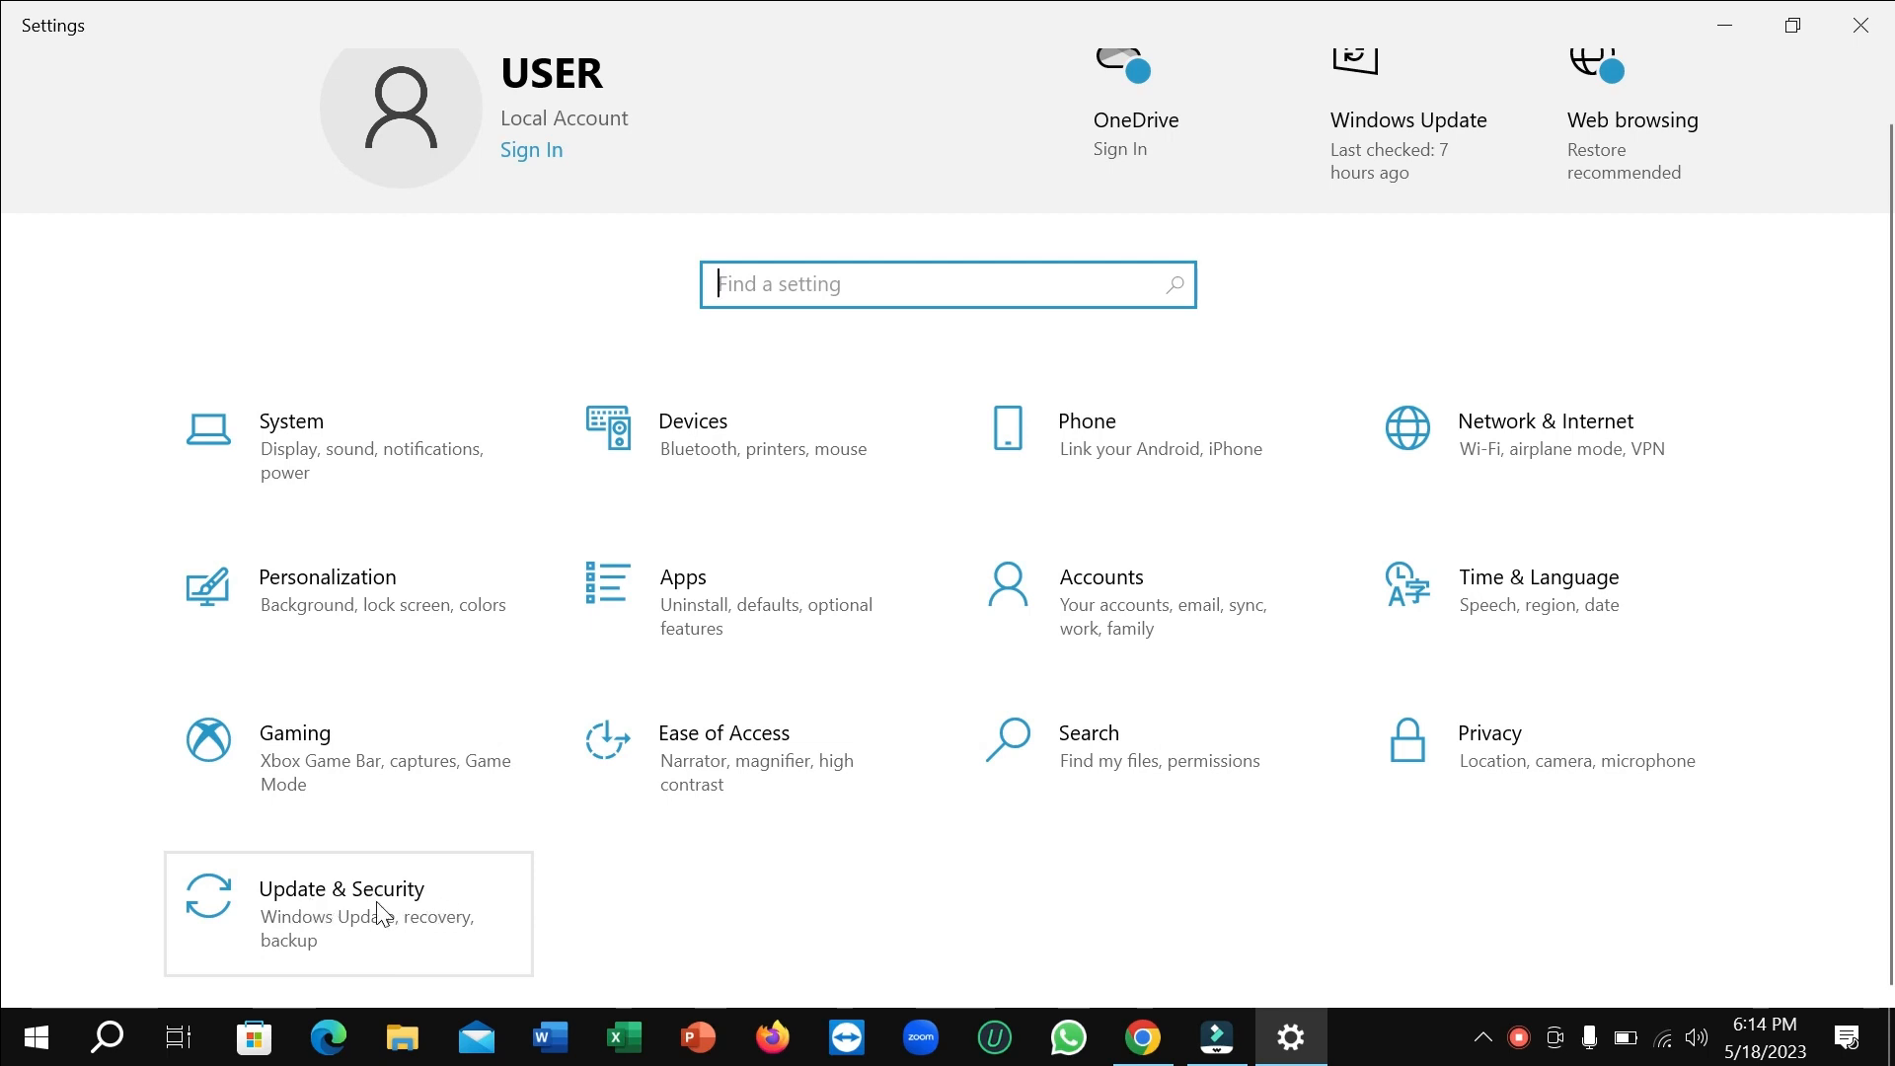
- Go to Update & Security, then Windows Security, and choose Virus & threat protection
left_click(343, 912)
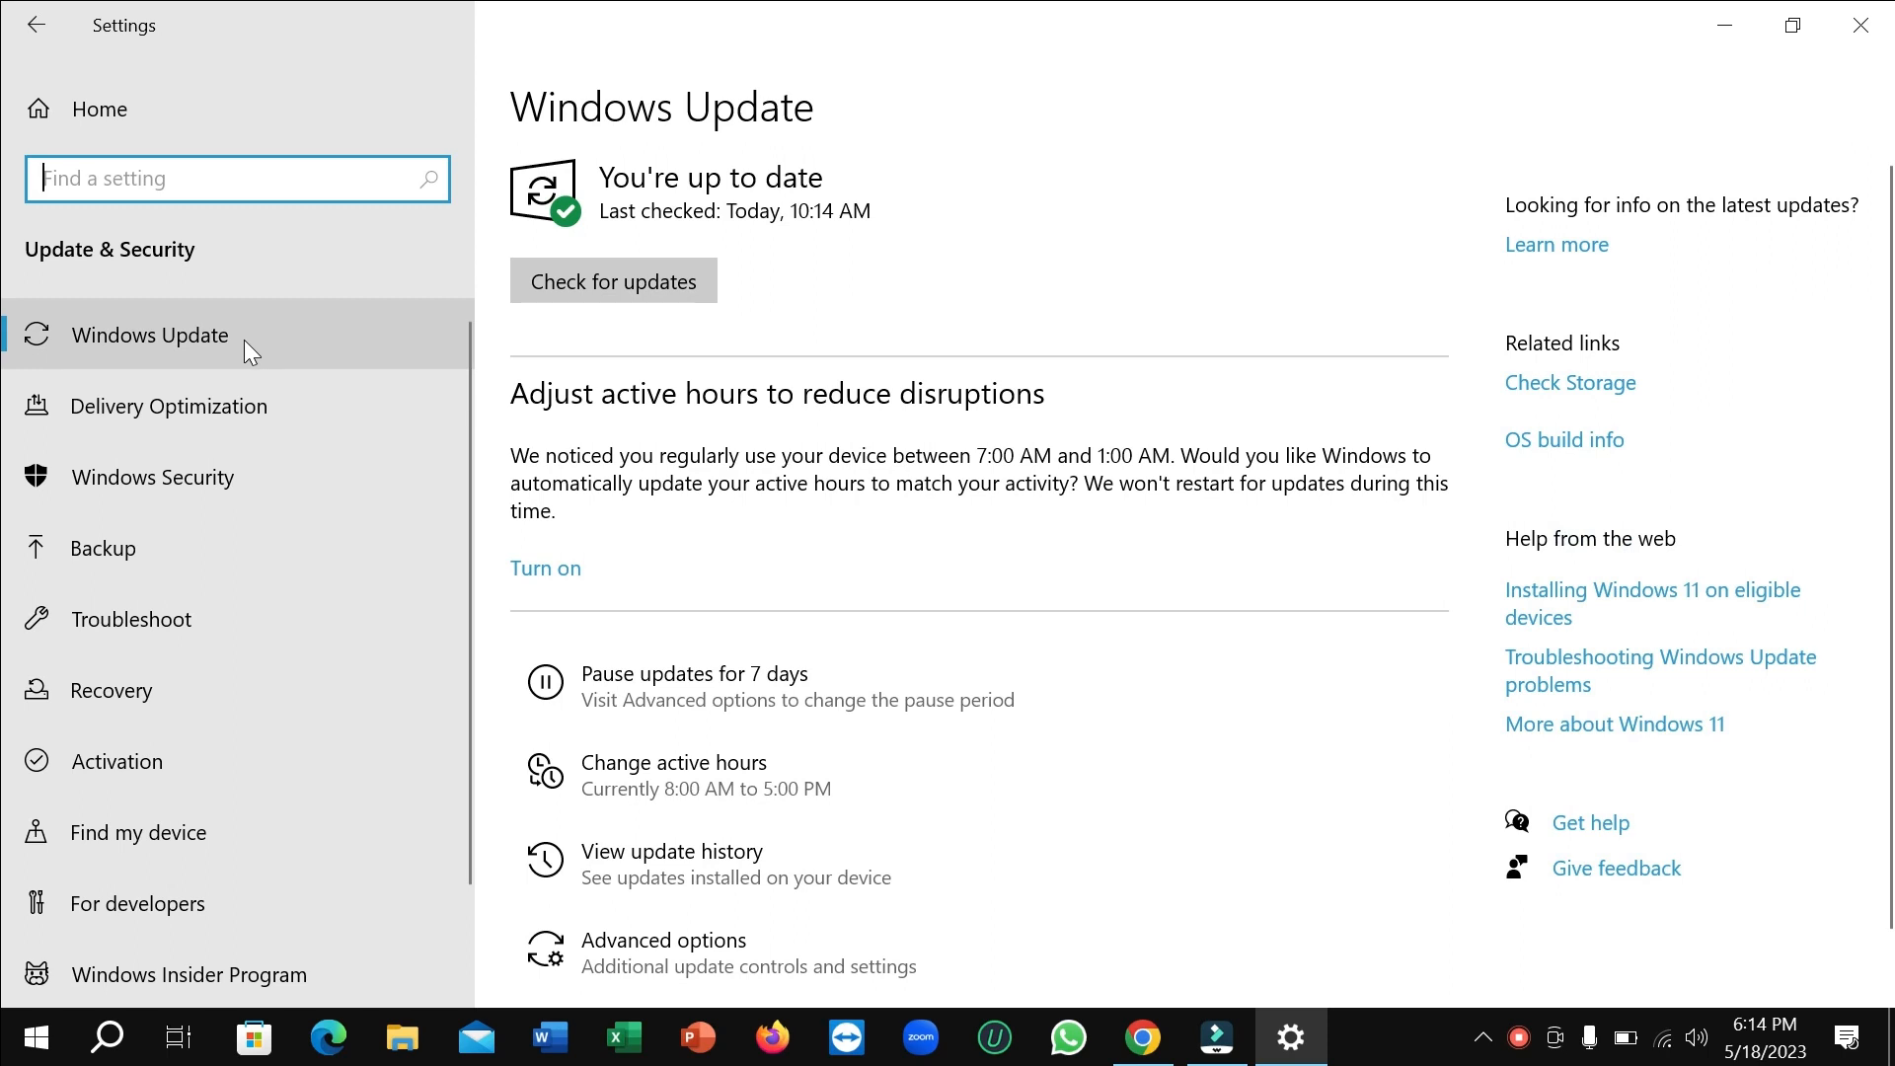
mouse_move(248, 501)
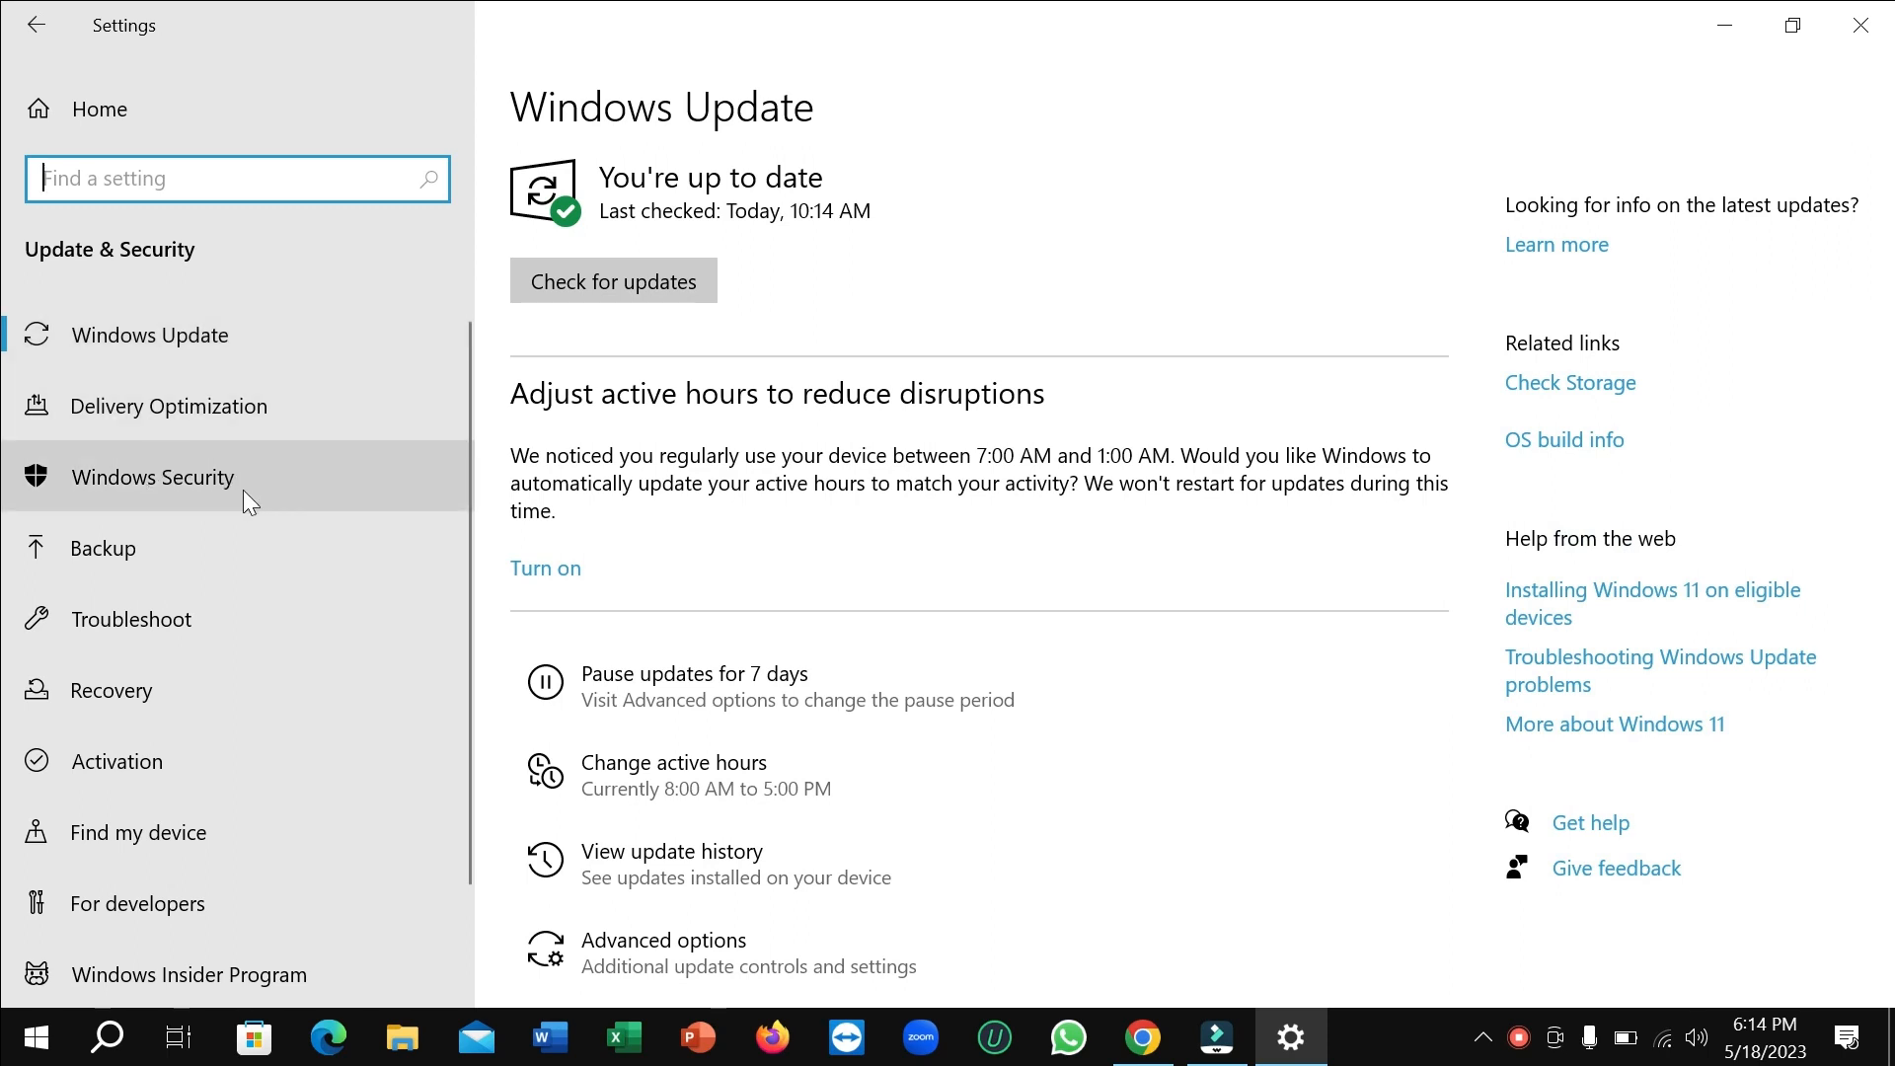
left_click(151, 476)
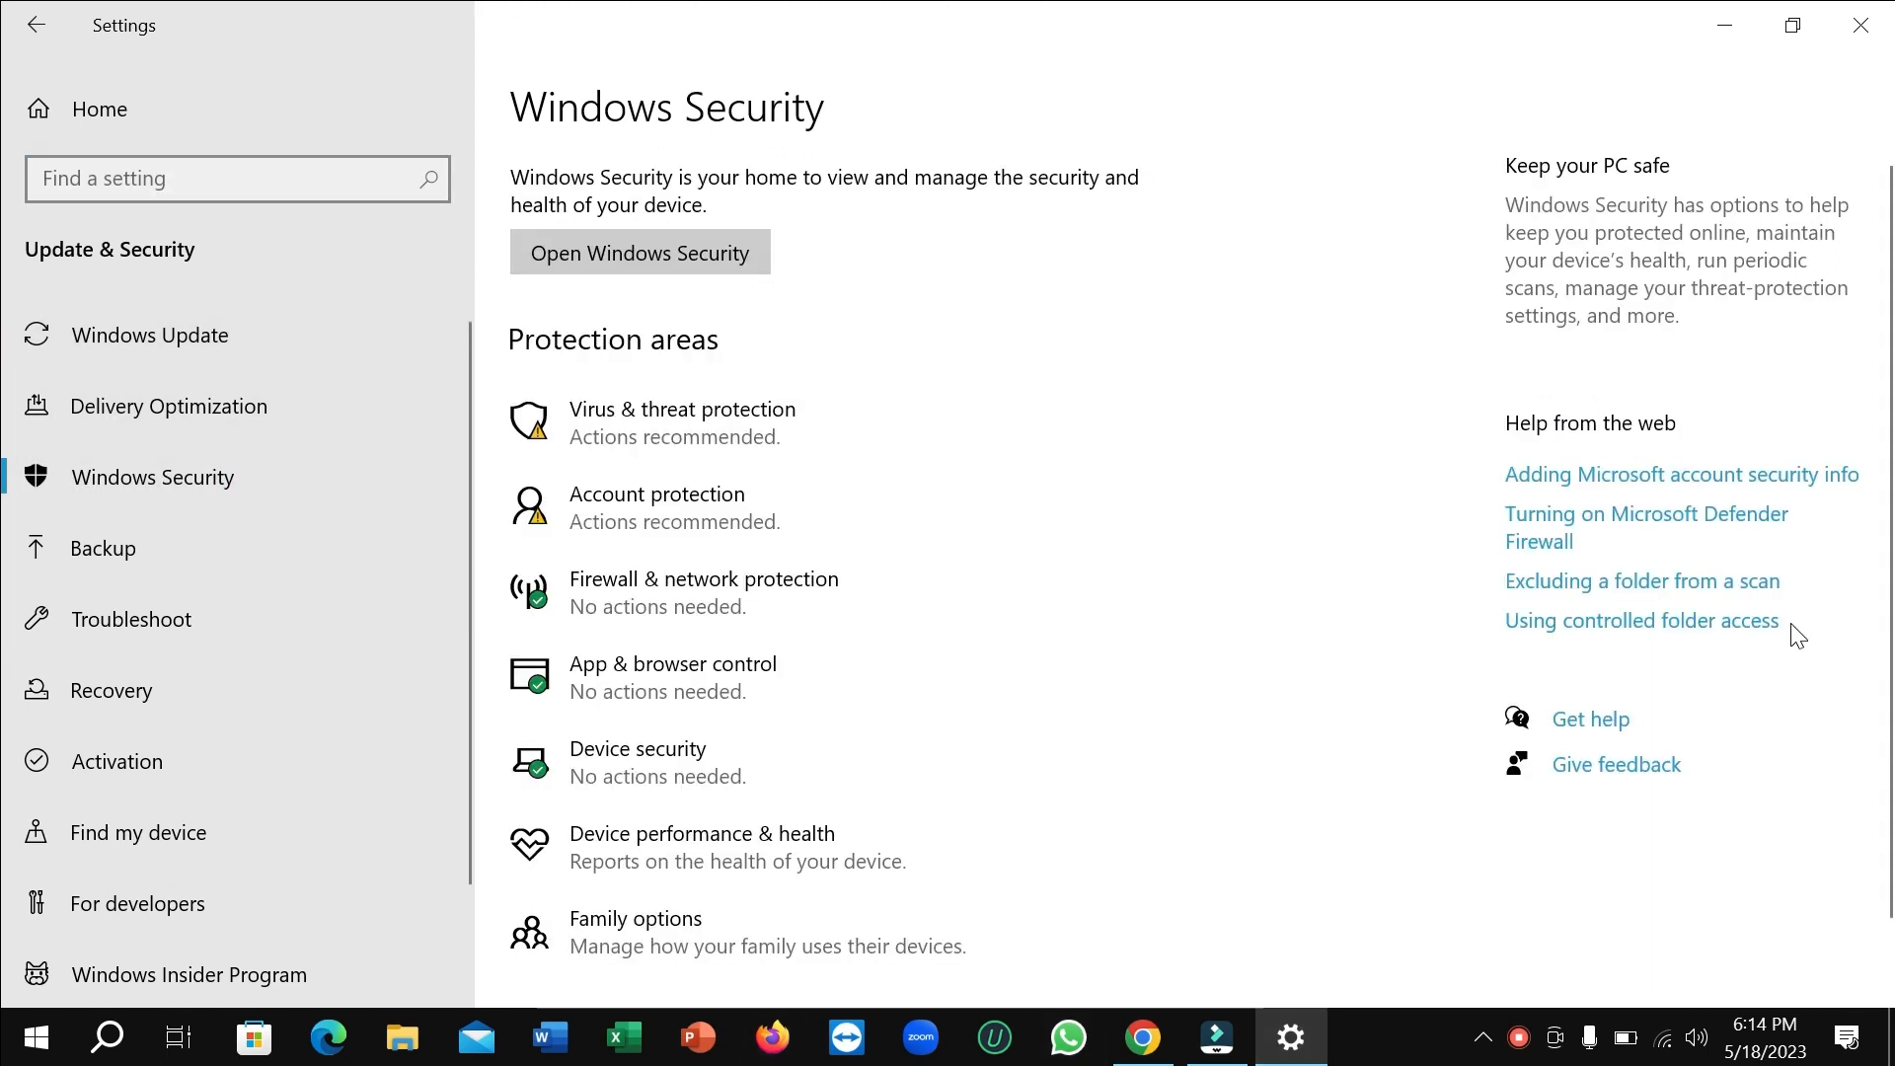
mouse_move(592, 421)
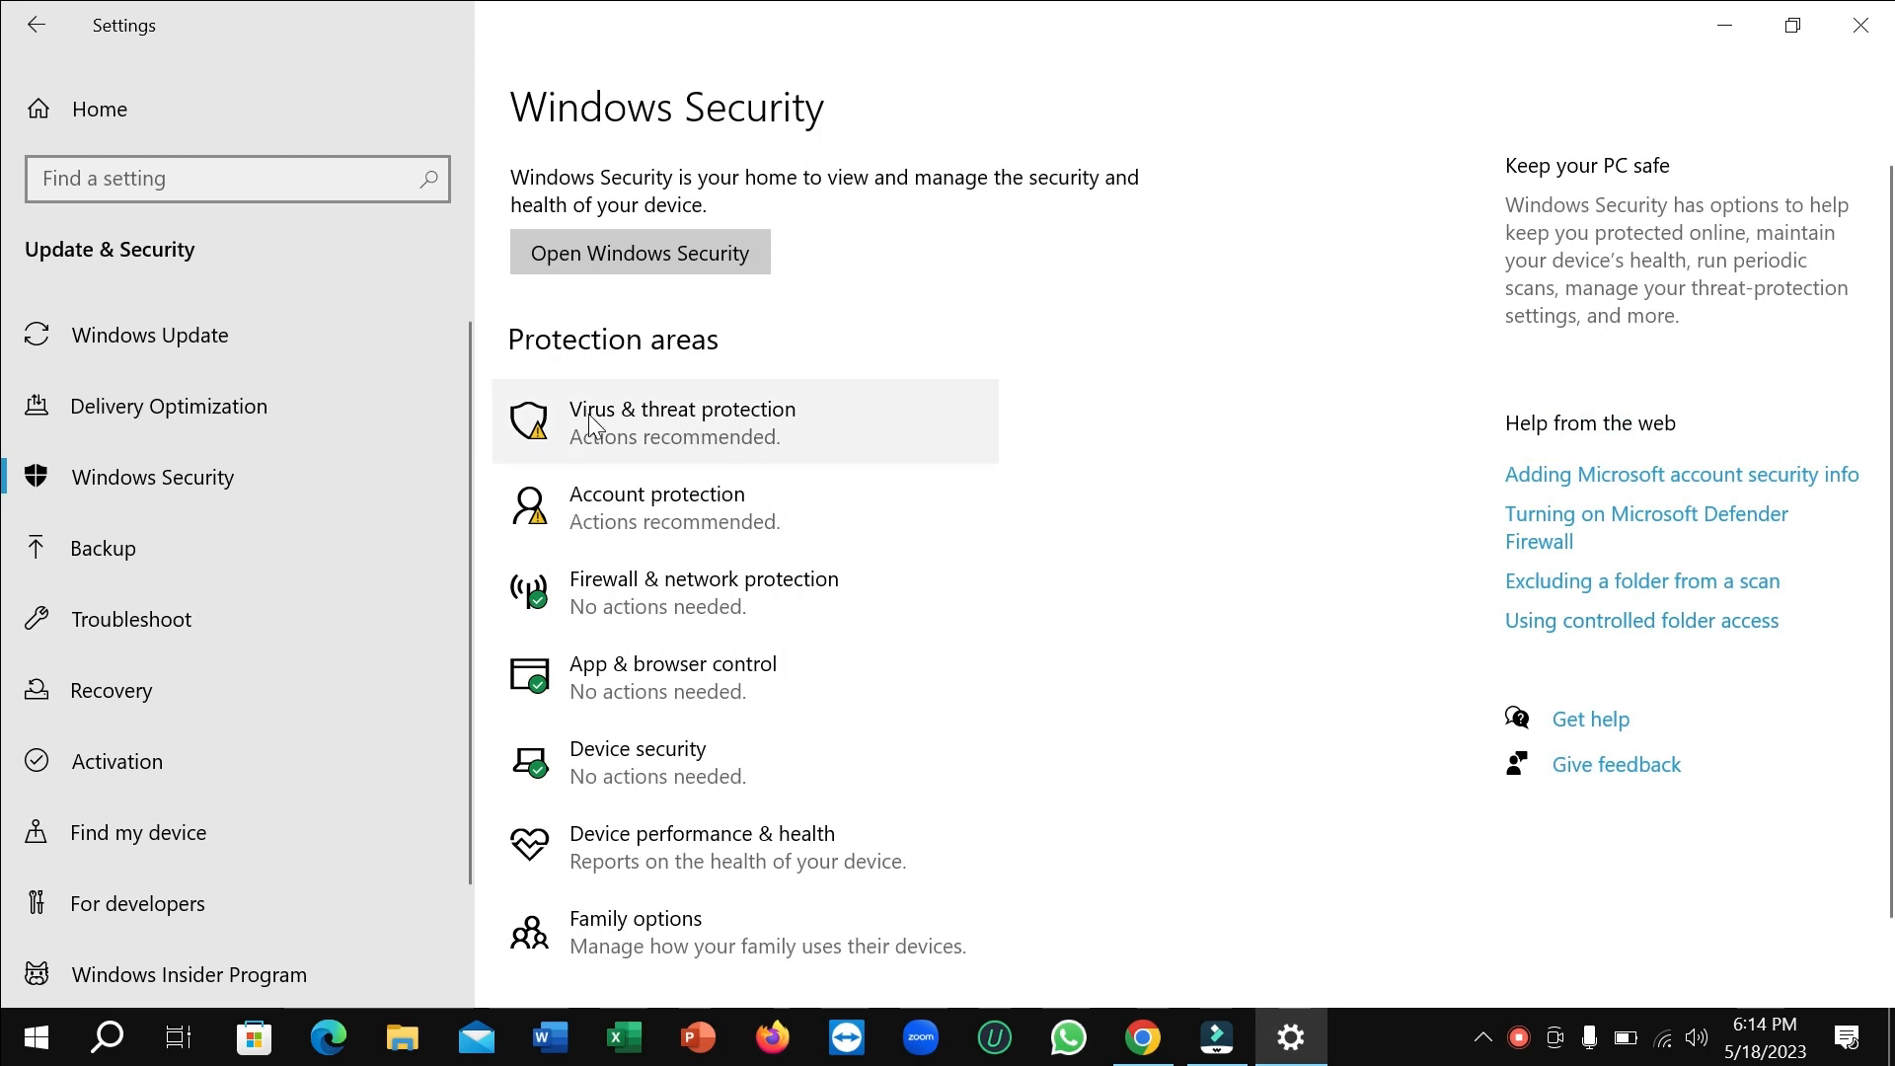
mouse_move(726, 437)
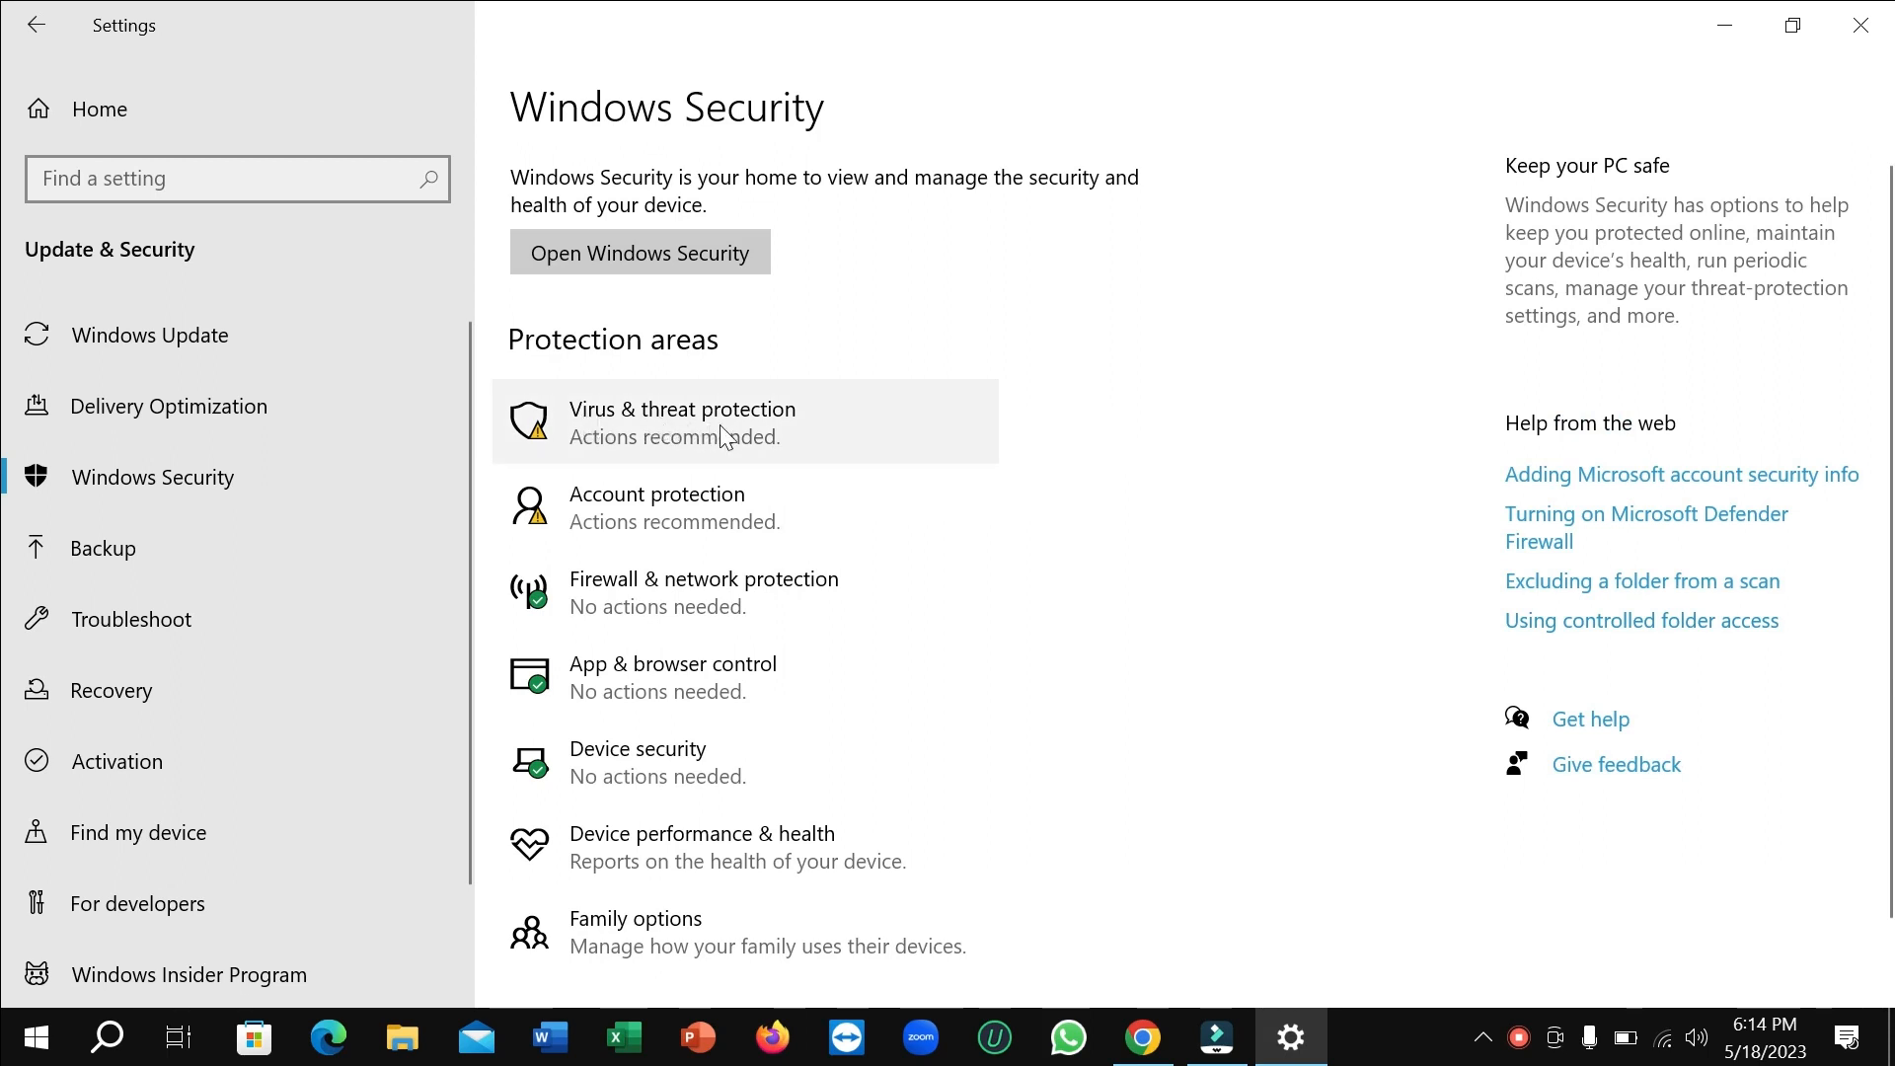
left_click(639, 253)
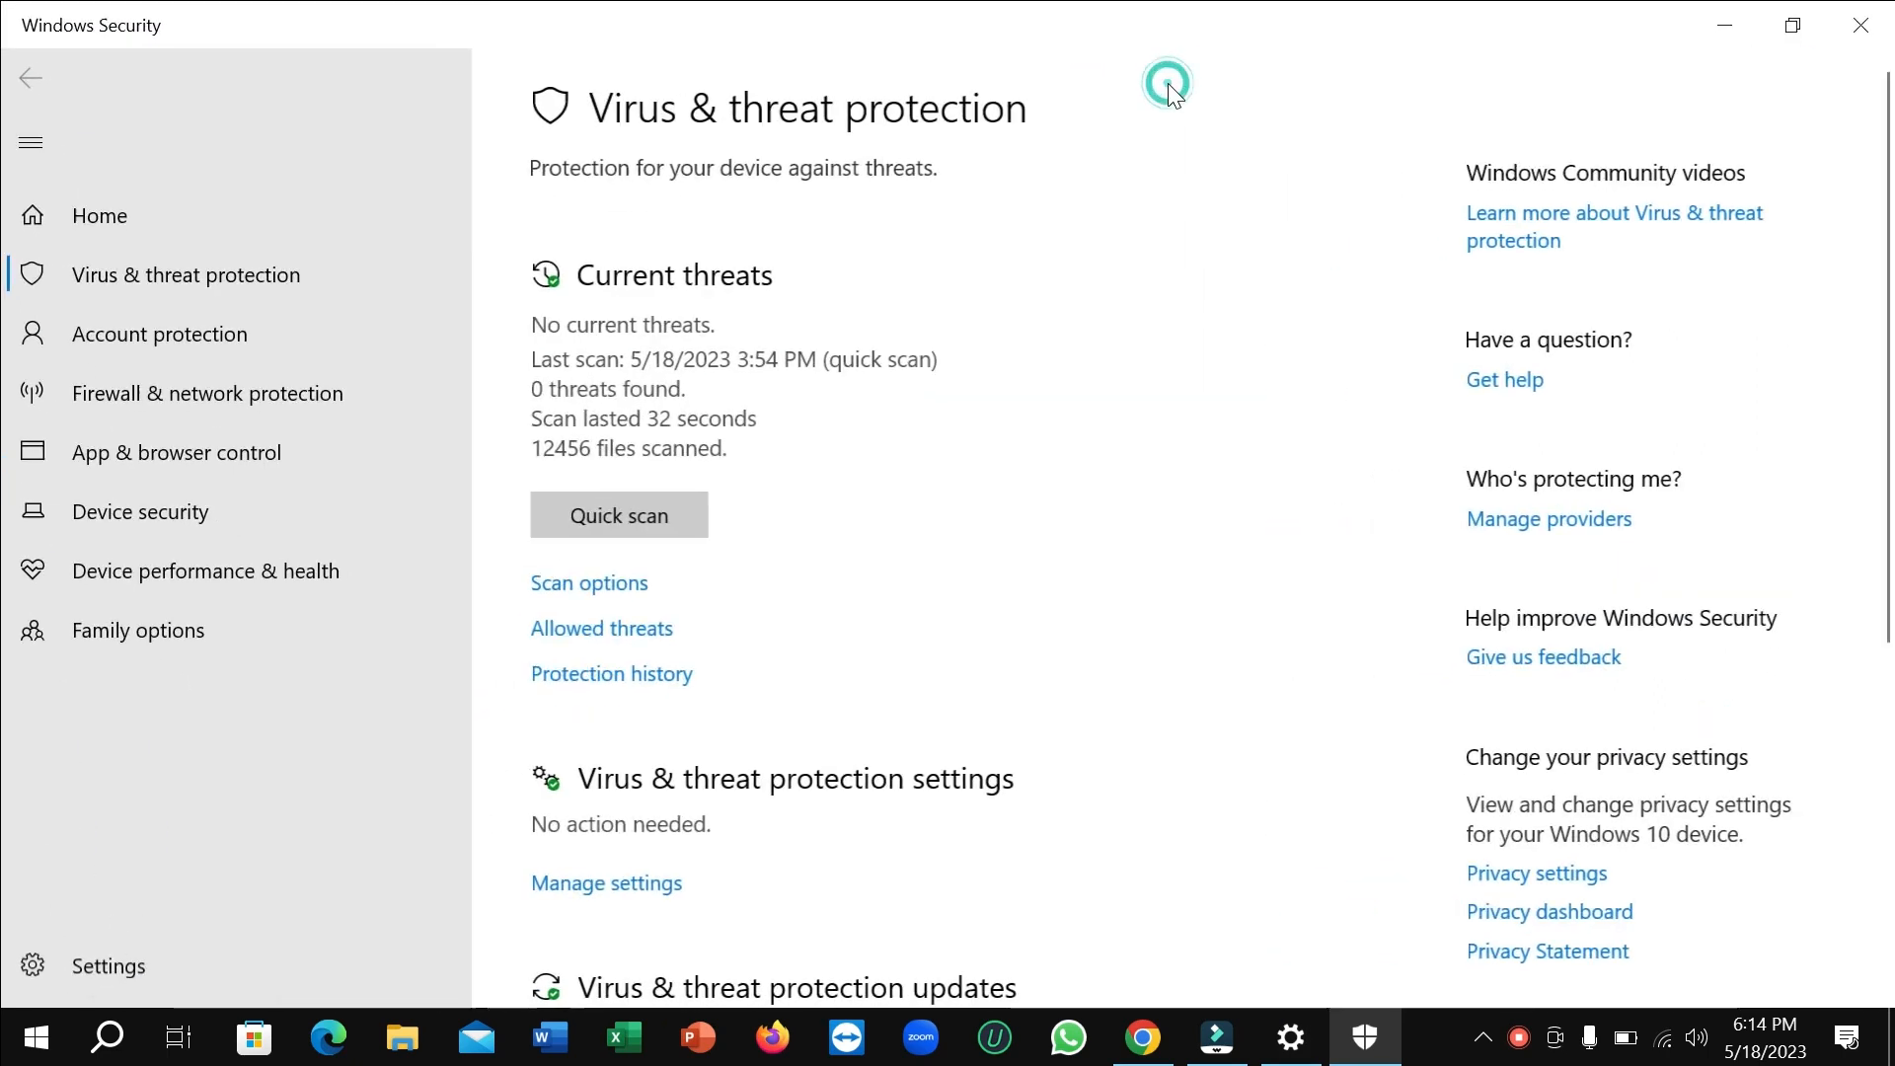
mouse_move(959, 421)
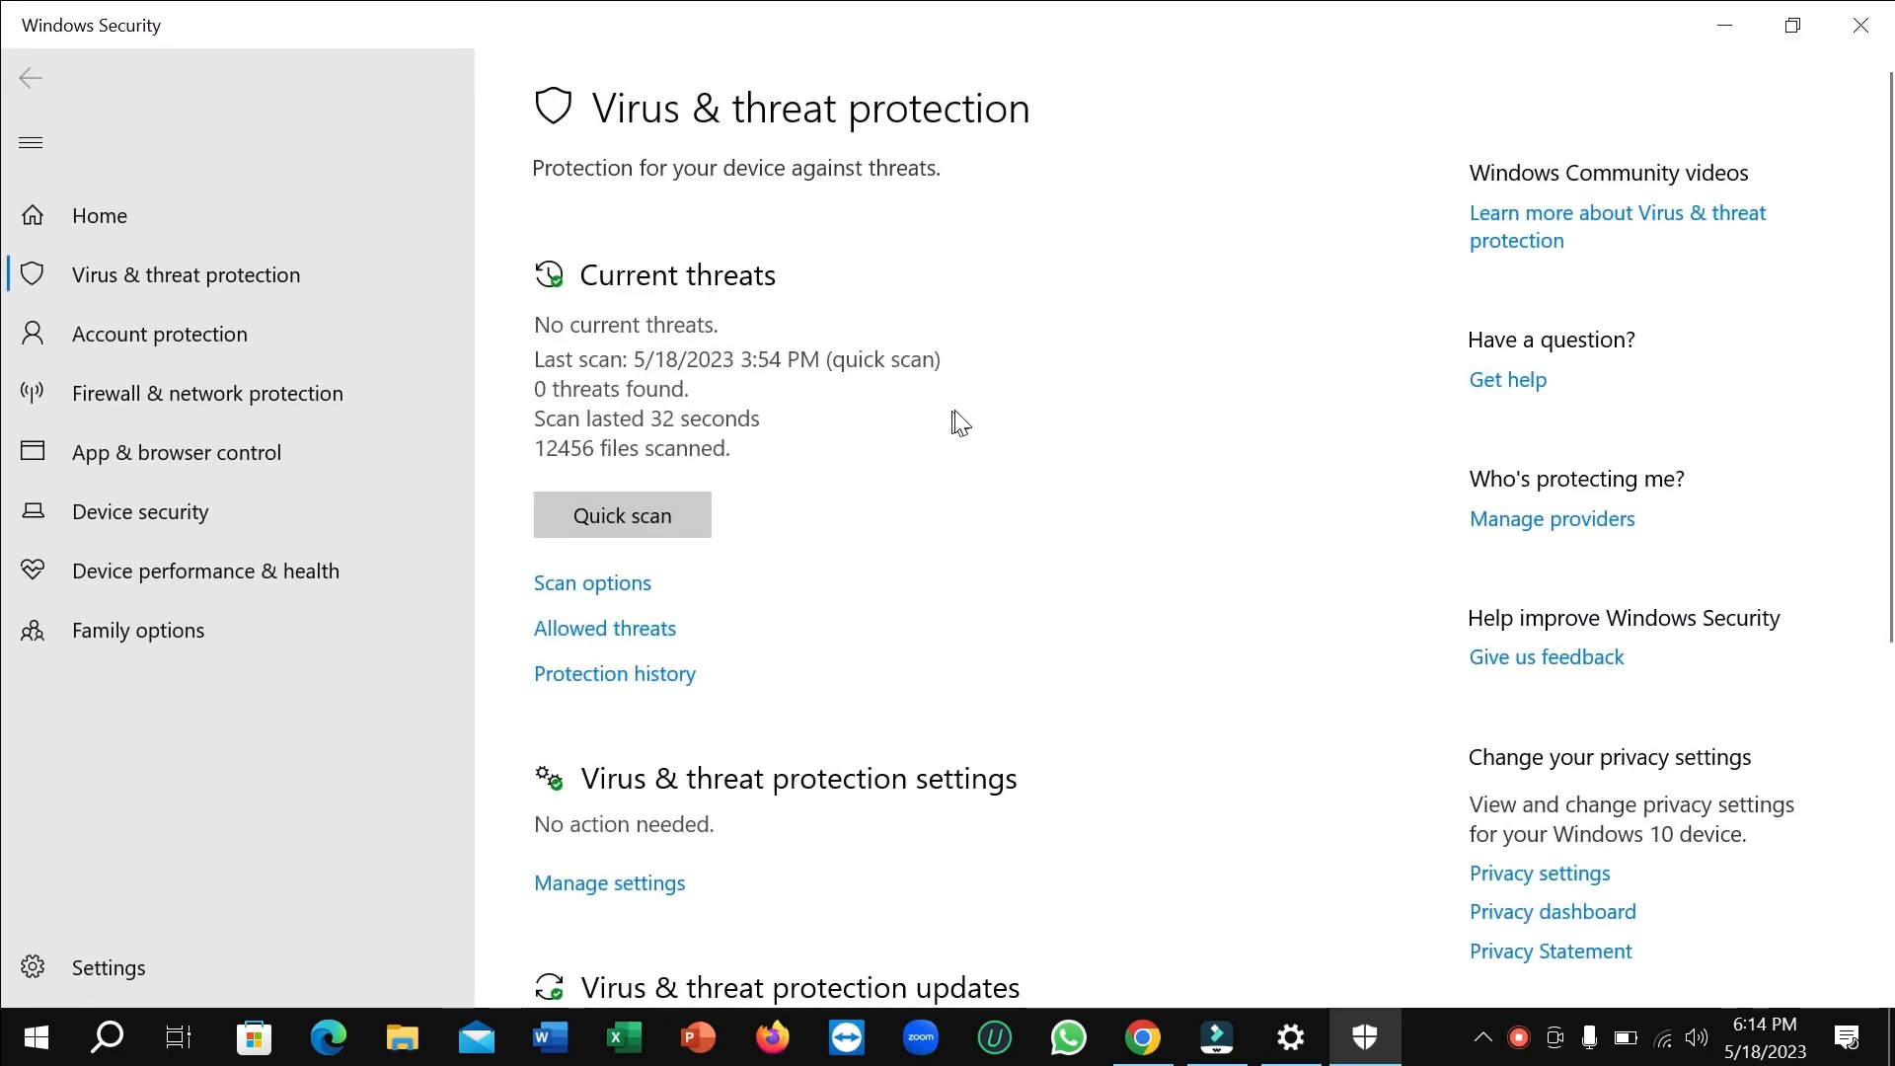
- Review the Virus & threat protection page and open its protection settings
scroll("down", 3)
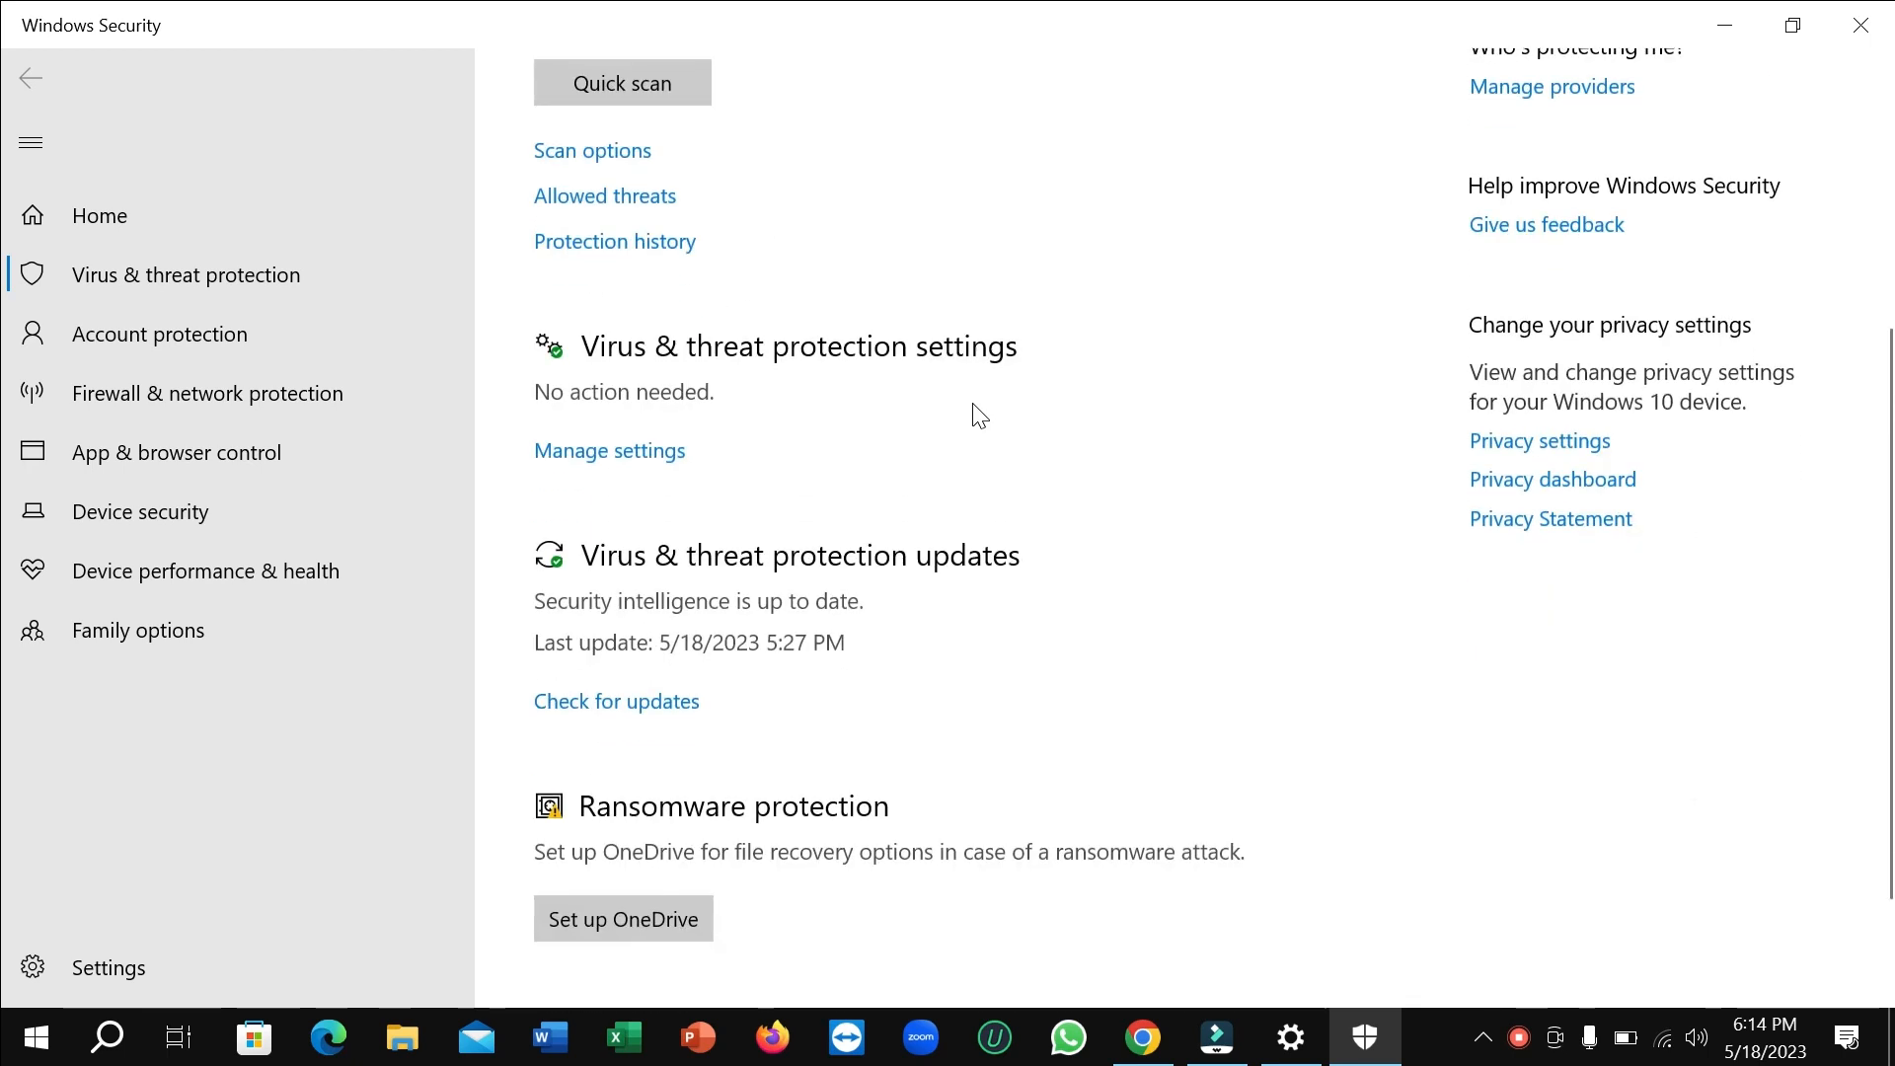
scroll("up", 3)
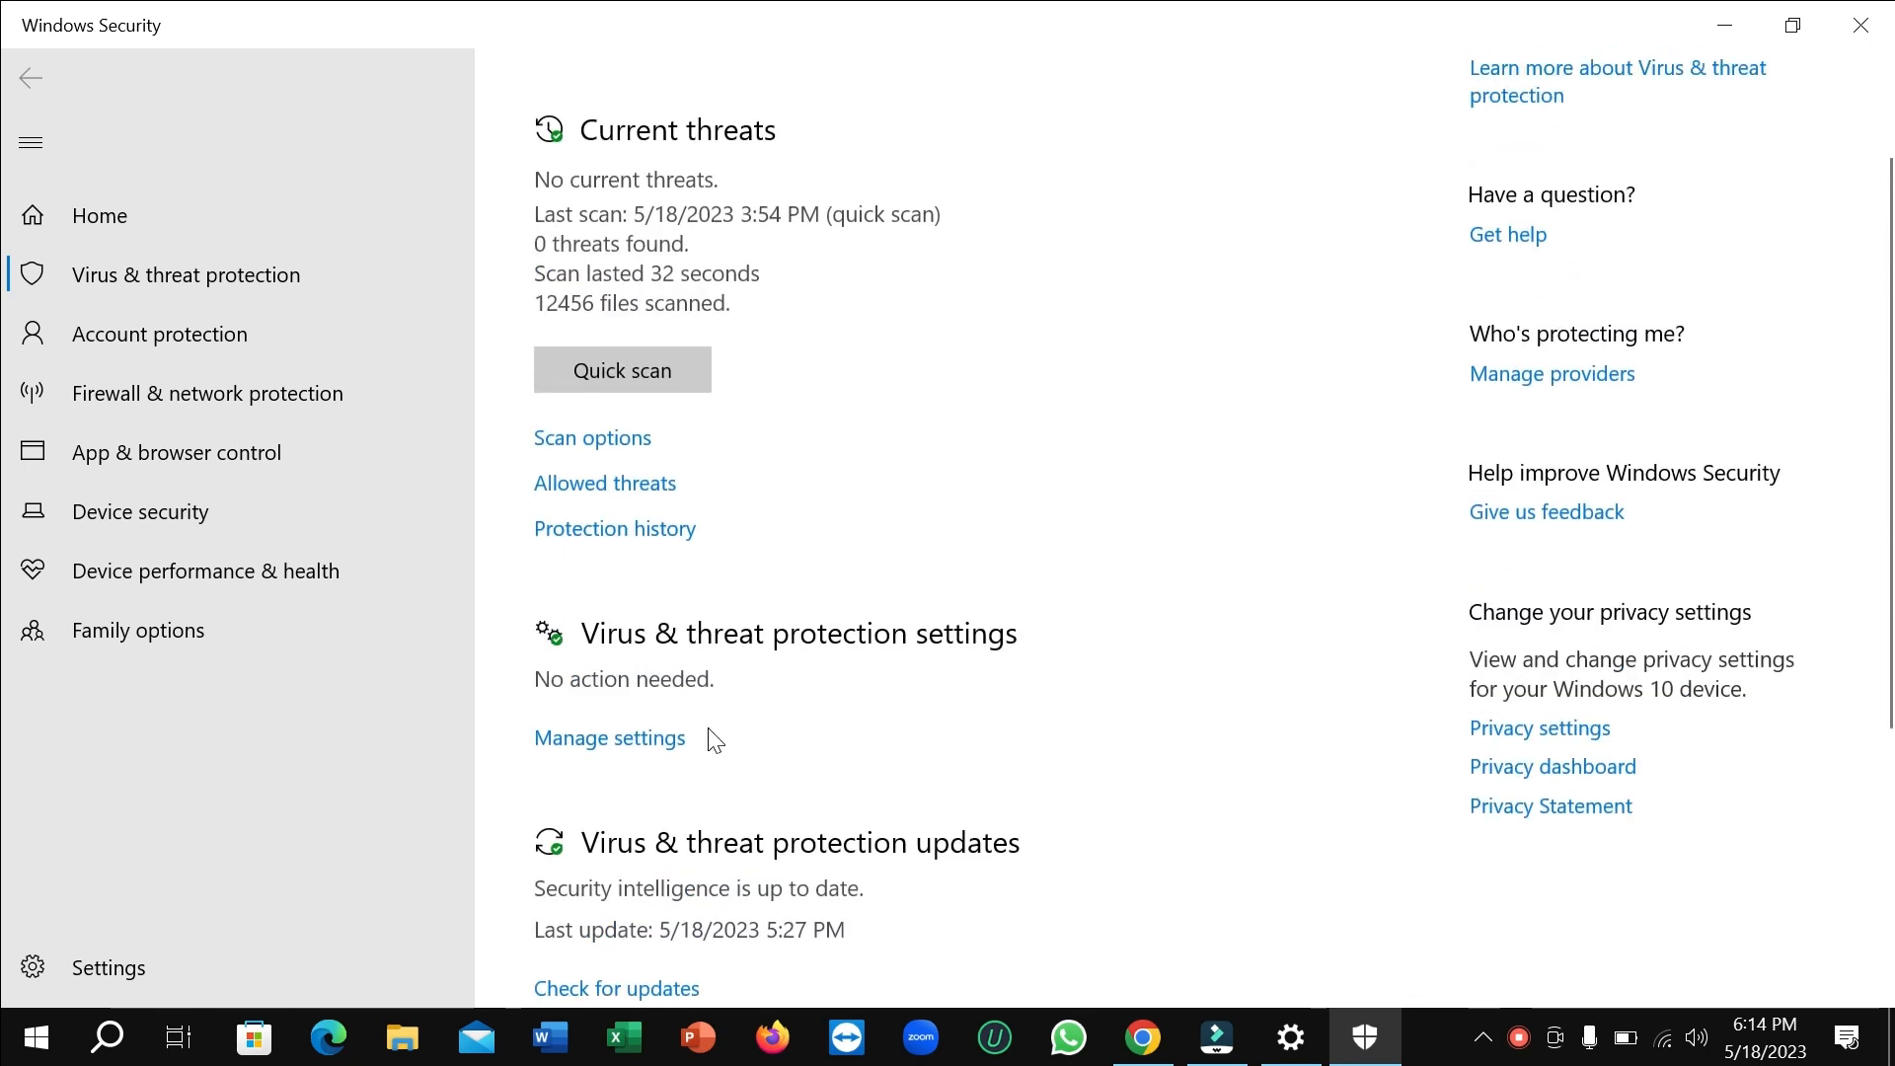
mouse_move(865, 653)
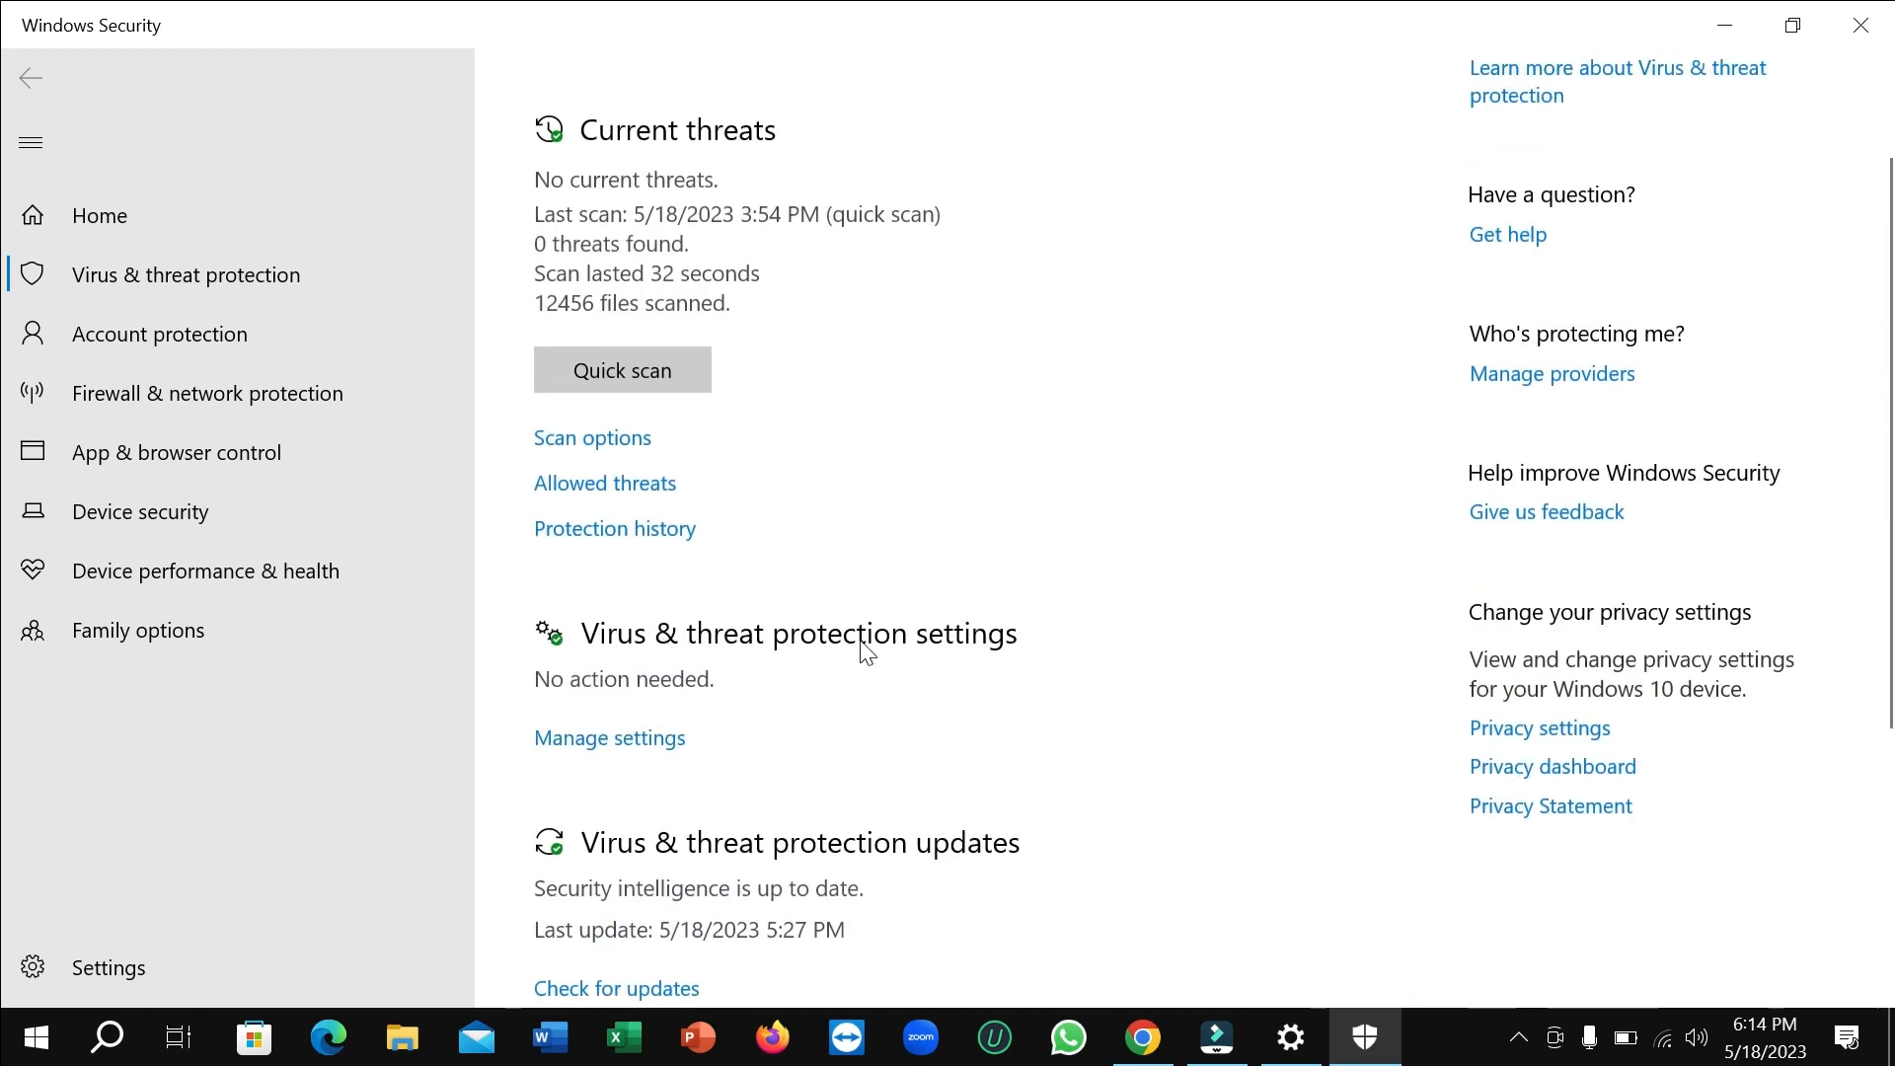
mouse_move(554, 796)
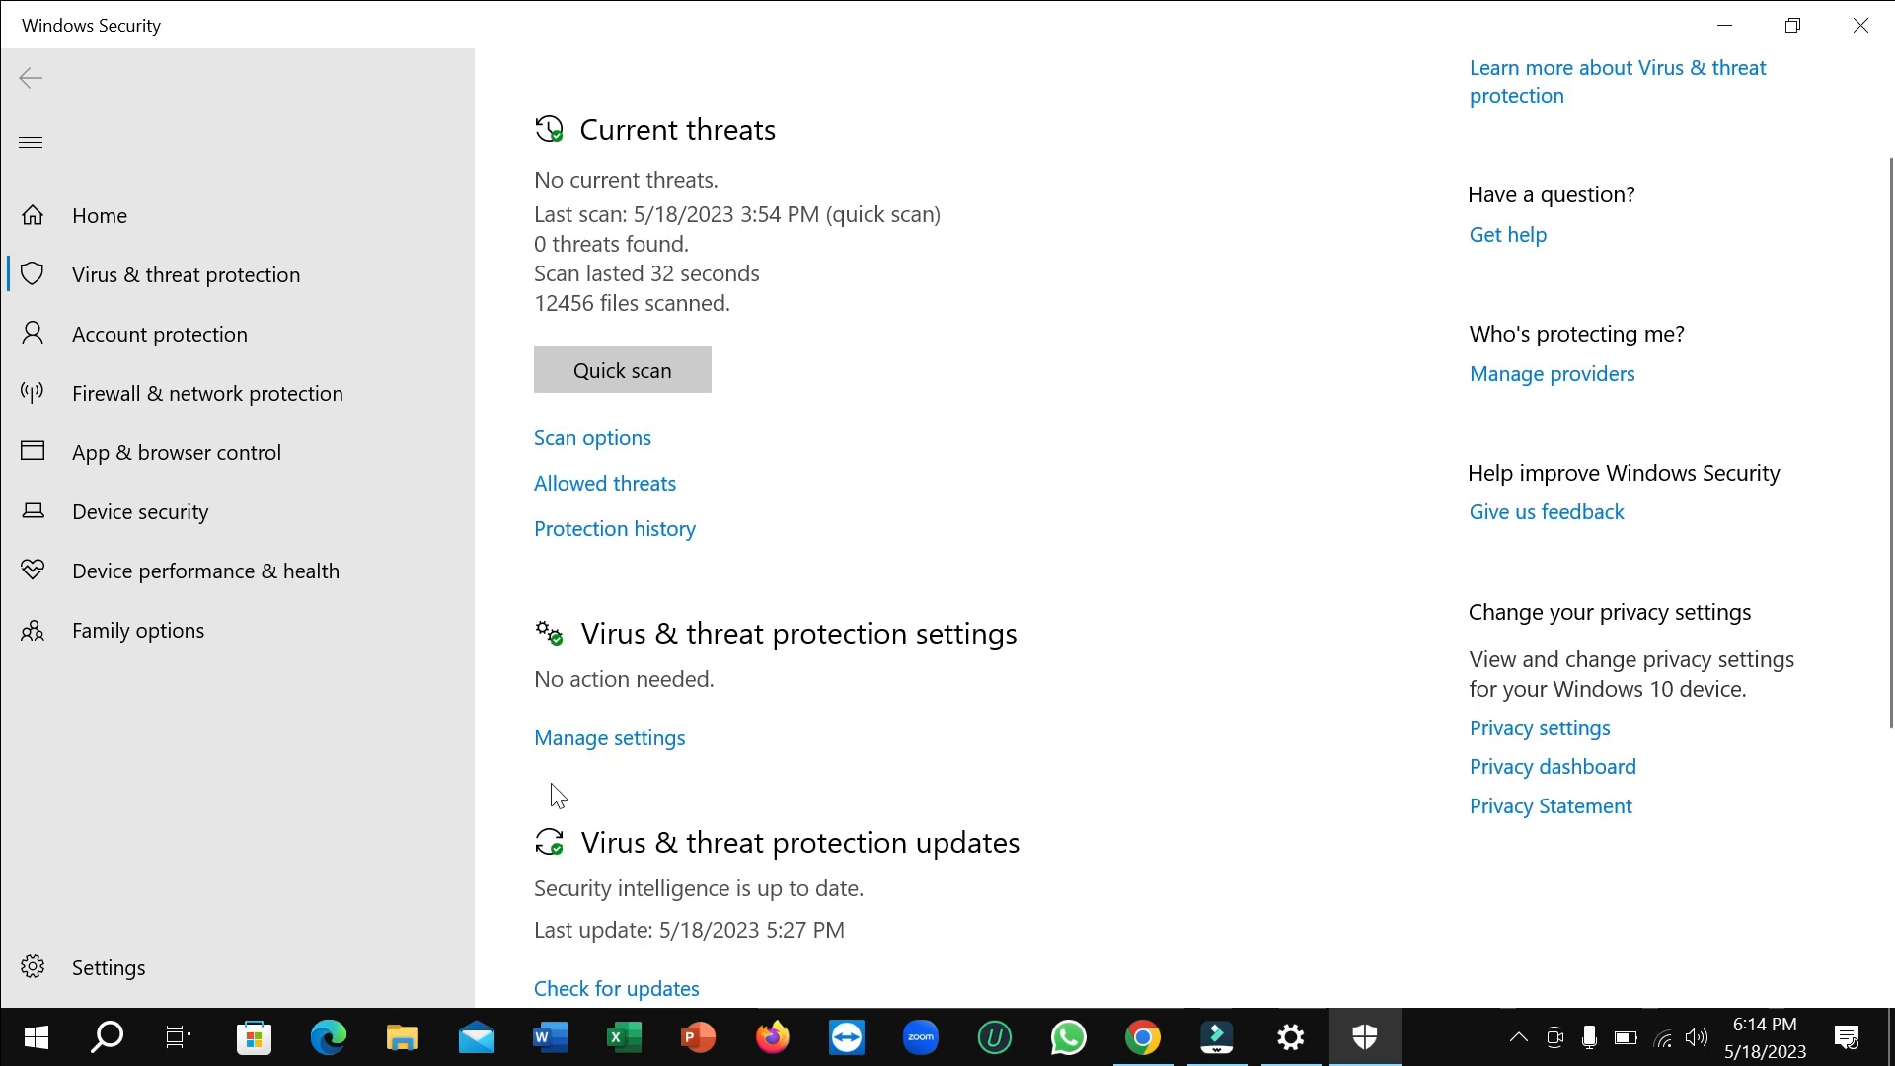
mouse_move(610, 794)
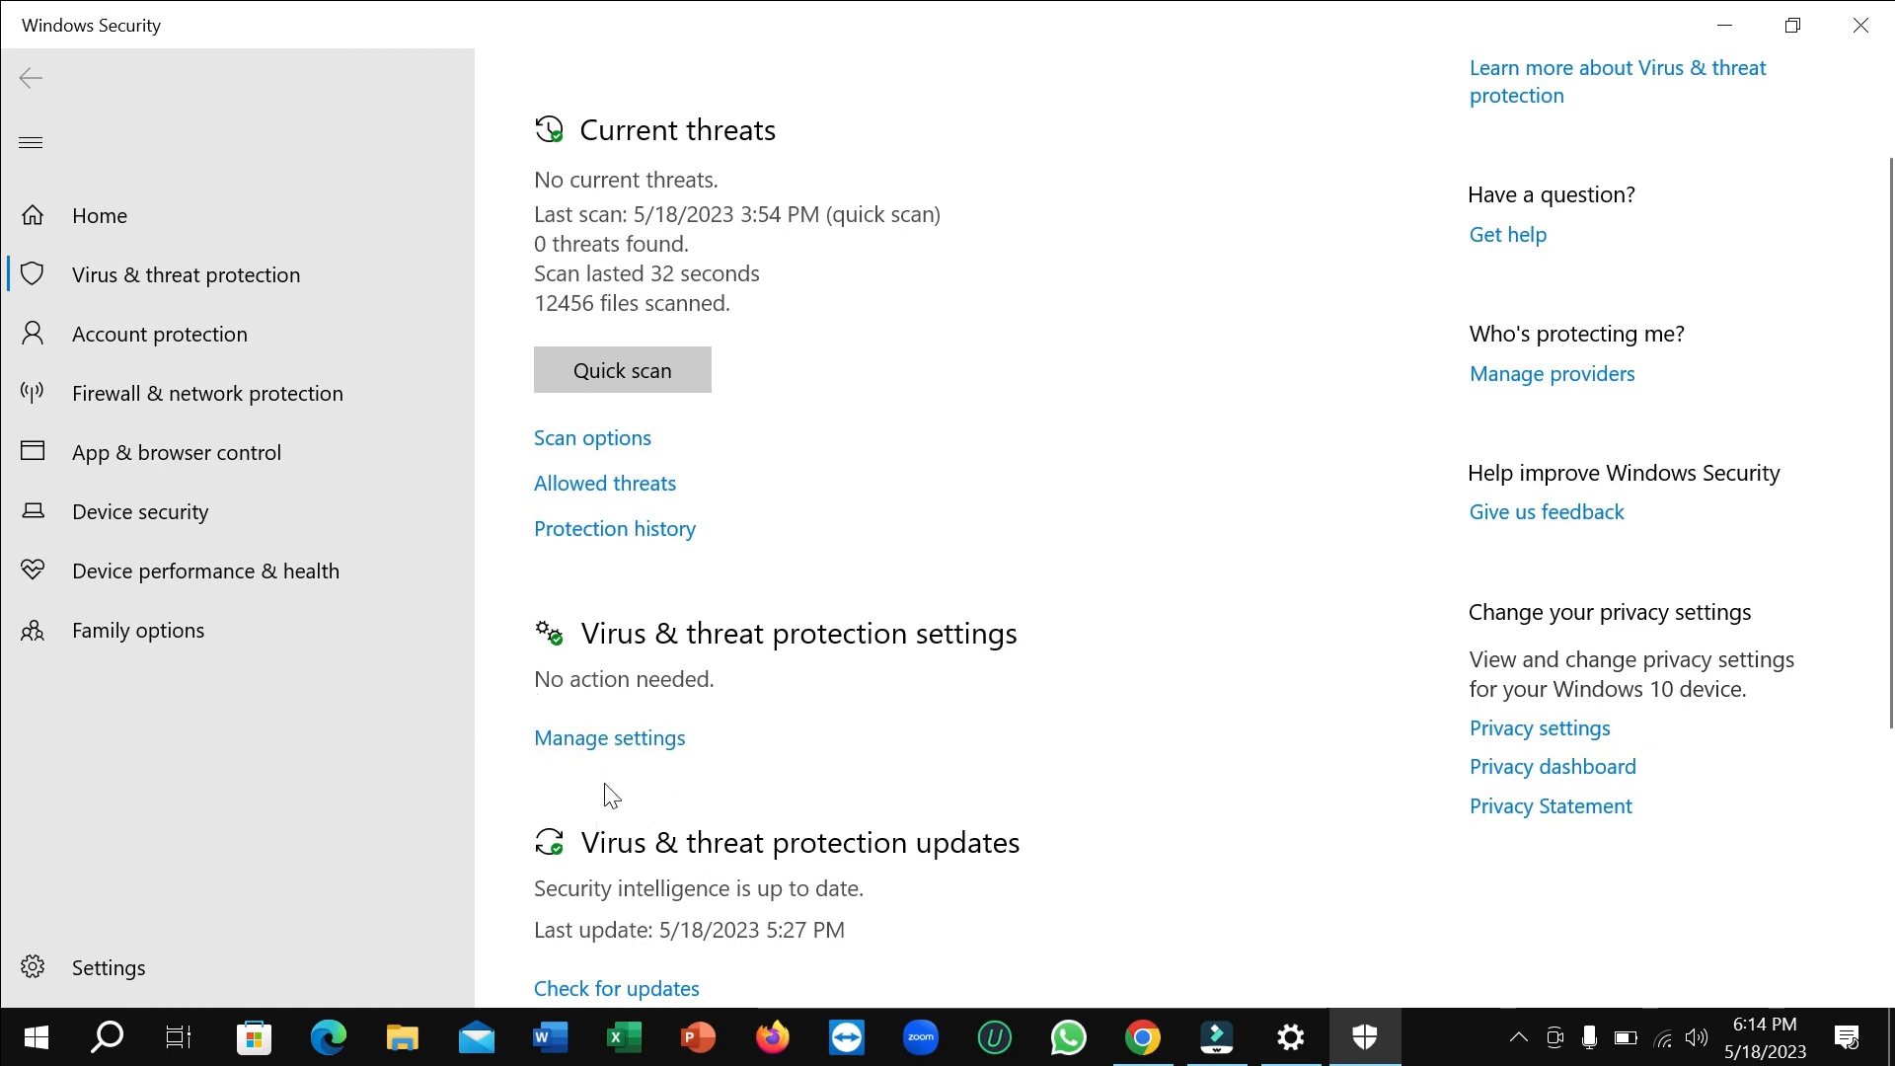
left_click(609, 738)
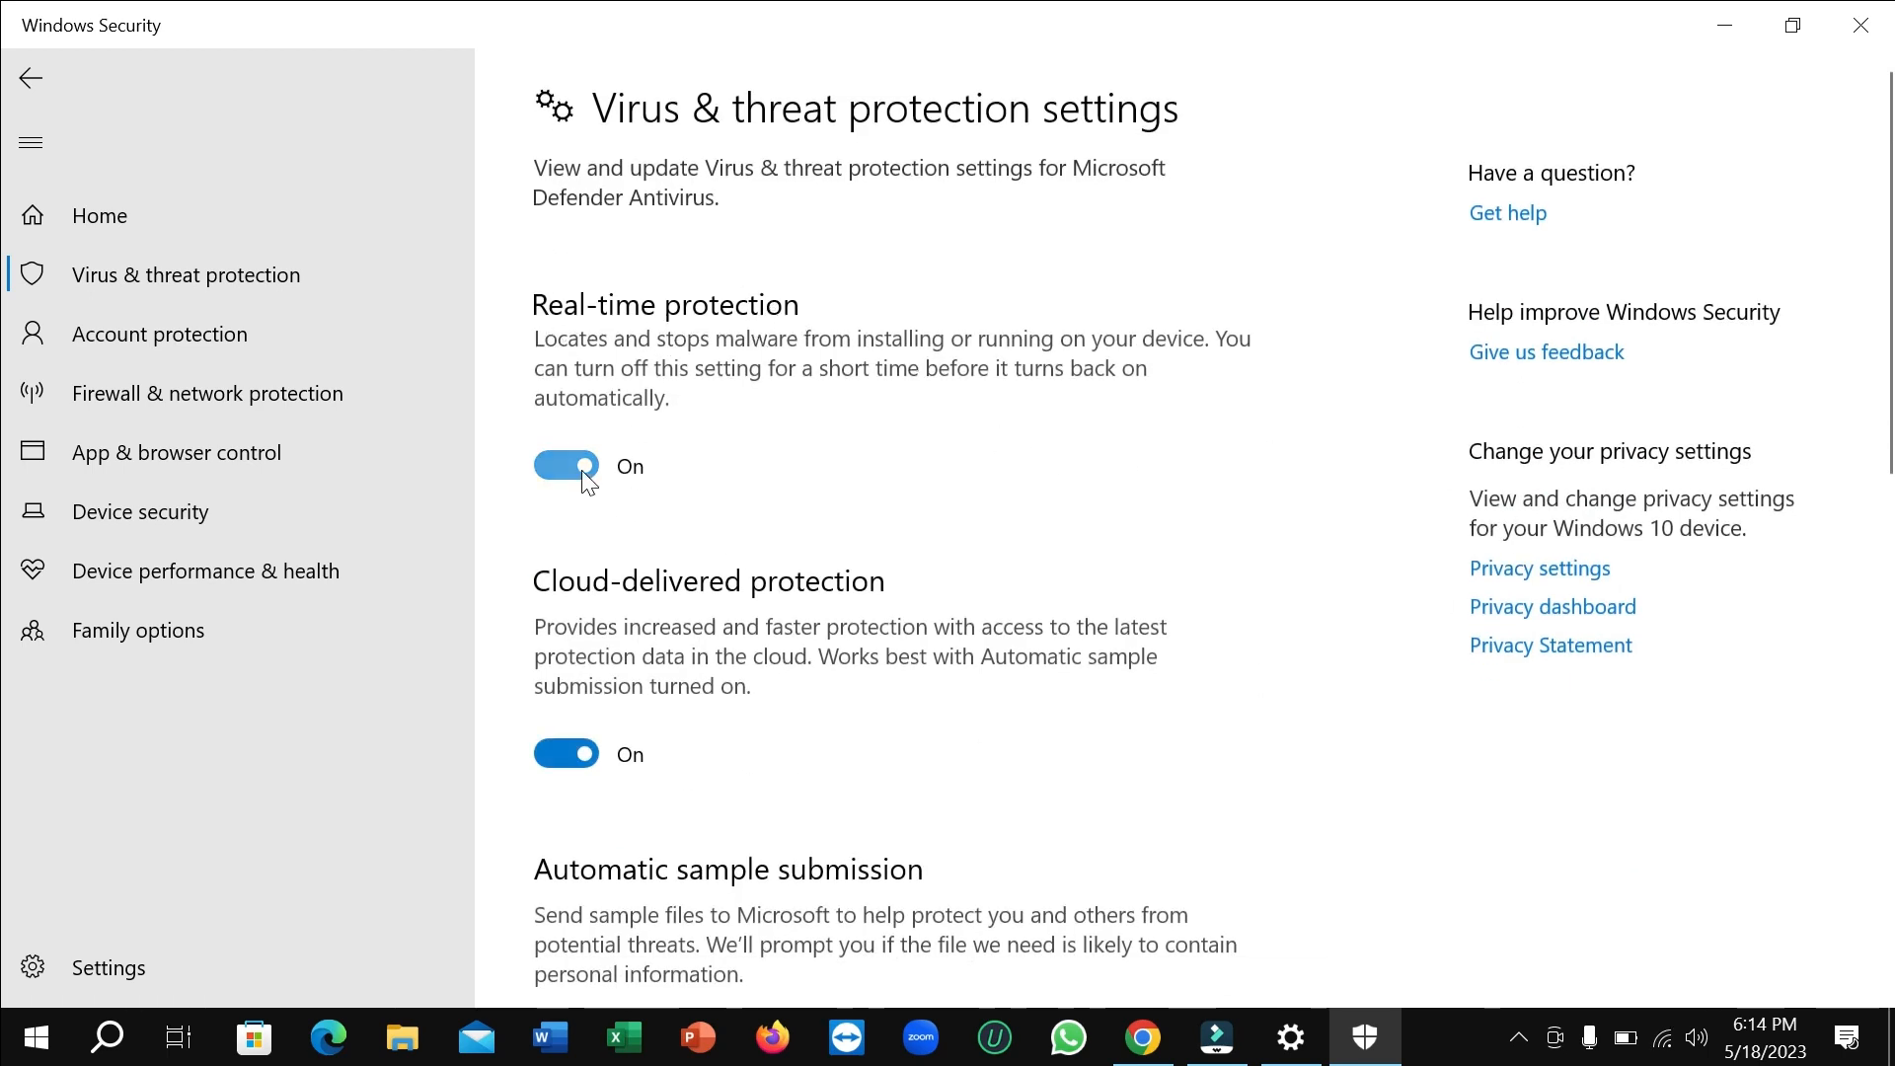
- Switch Real-time protection off
left_click(565, 465)
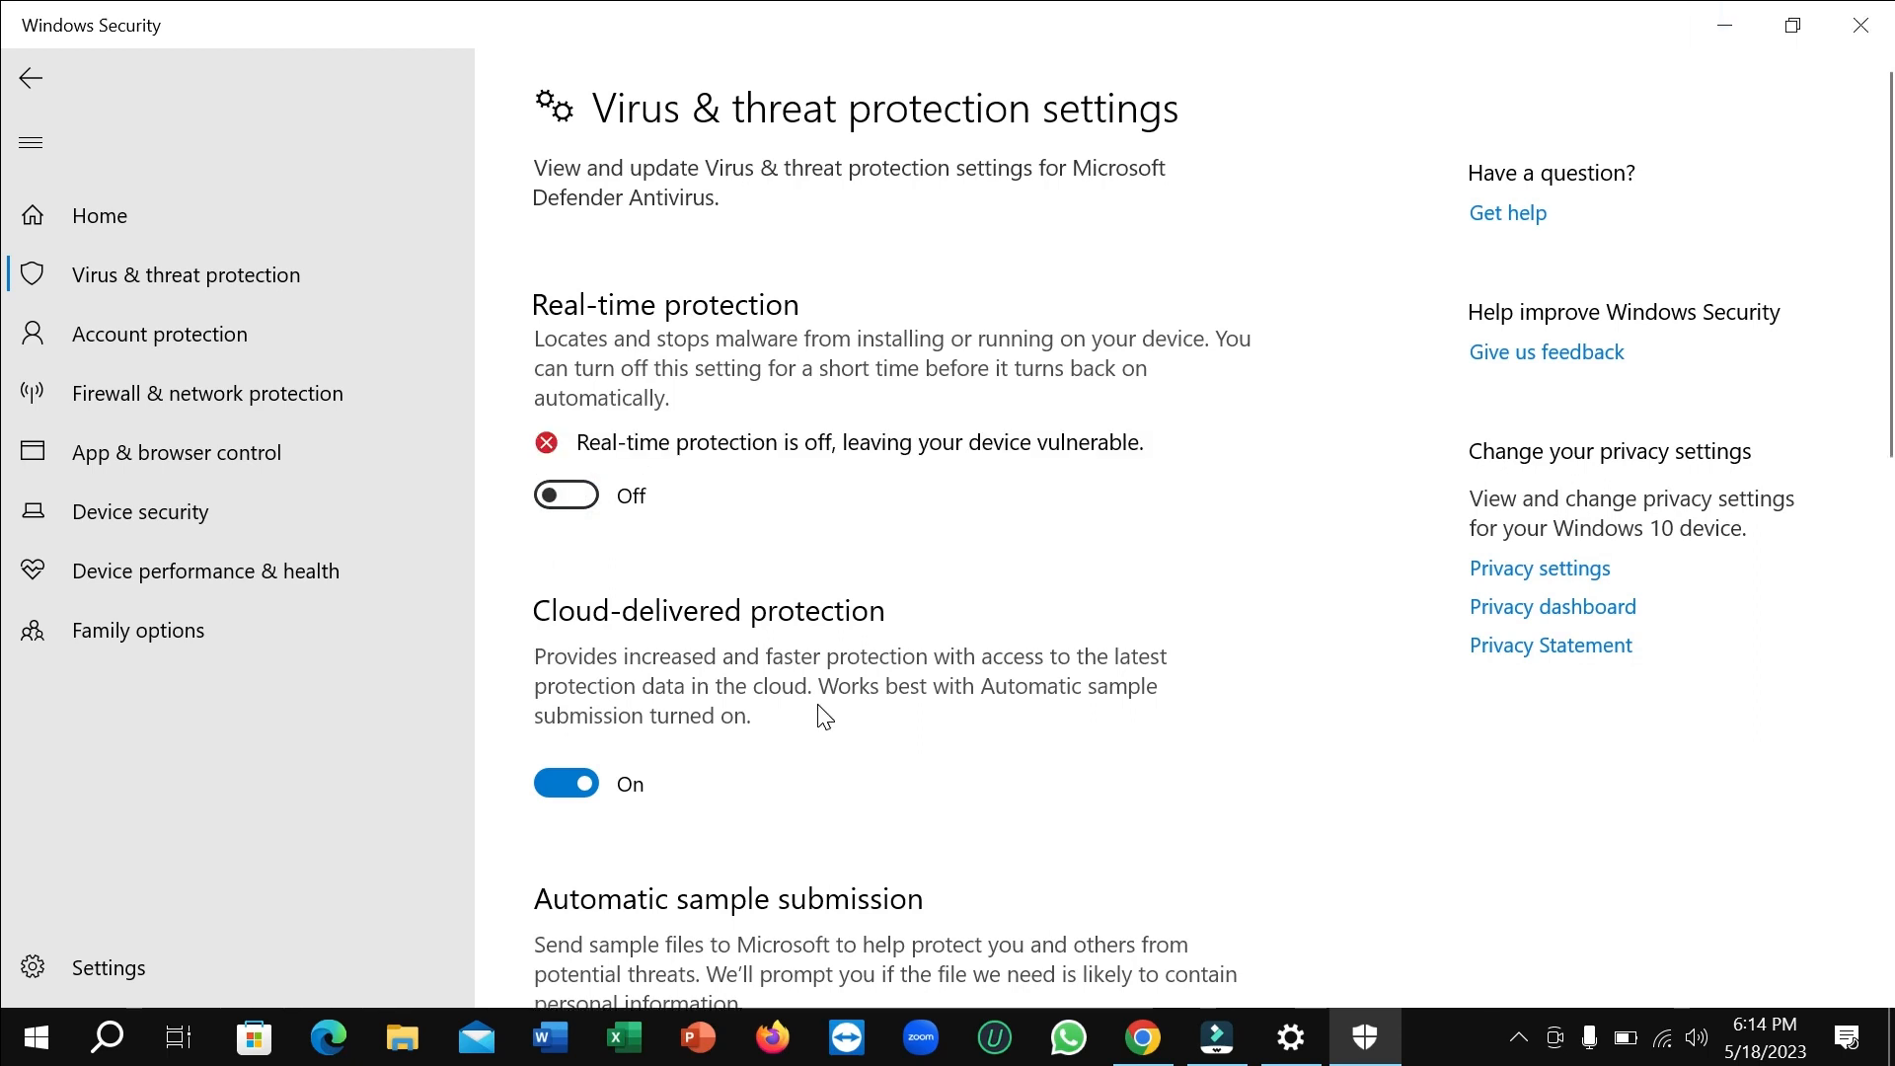
scroll("down", 3)
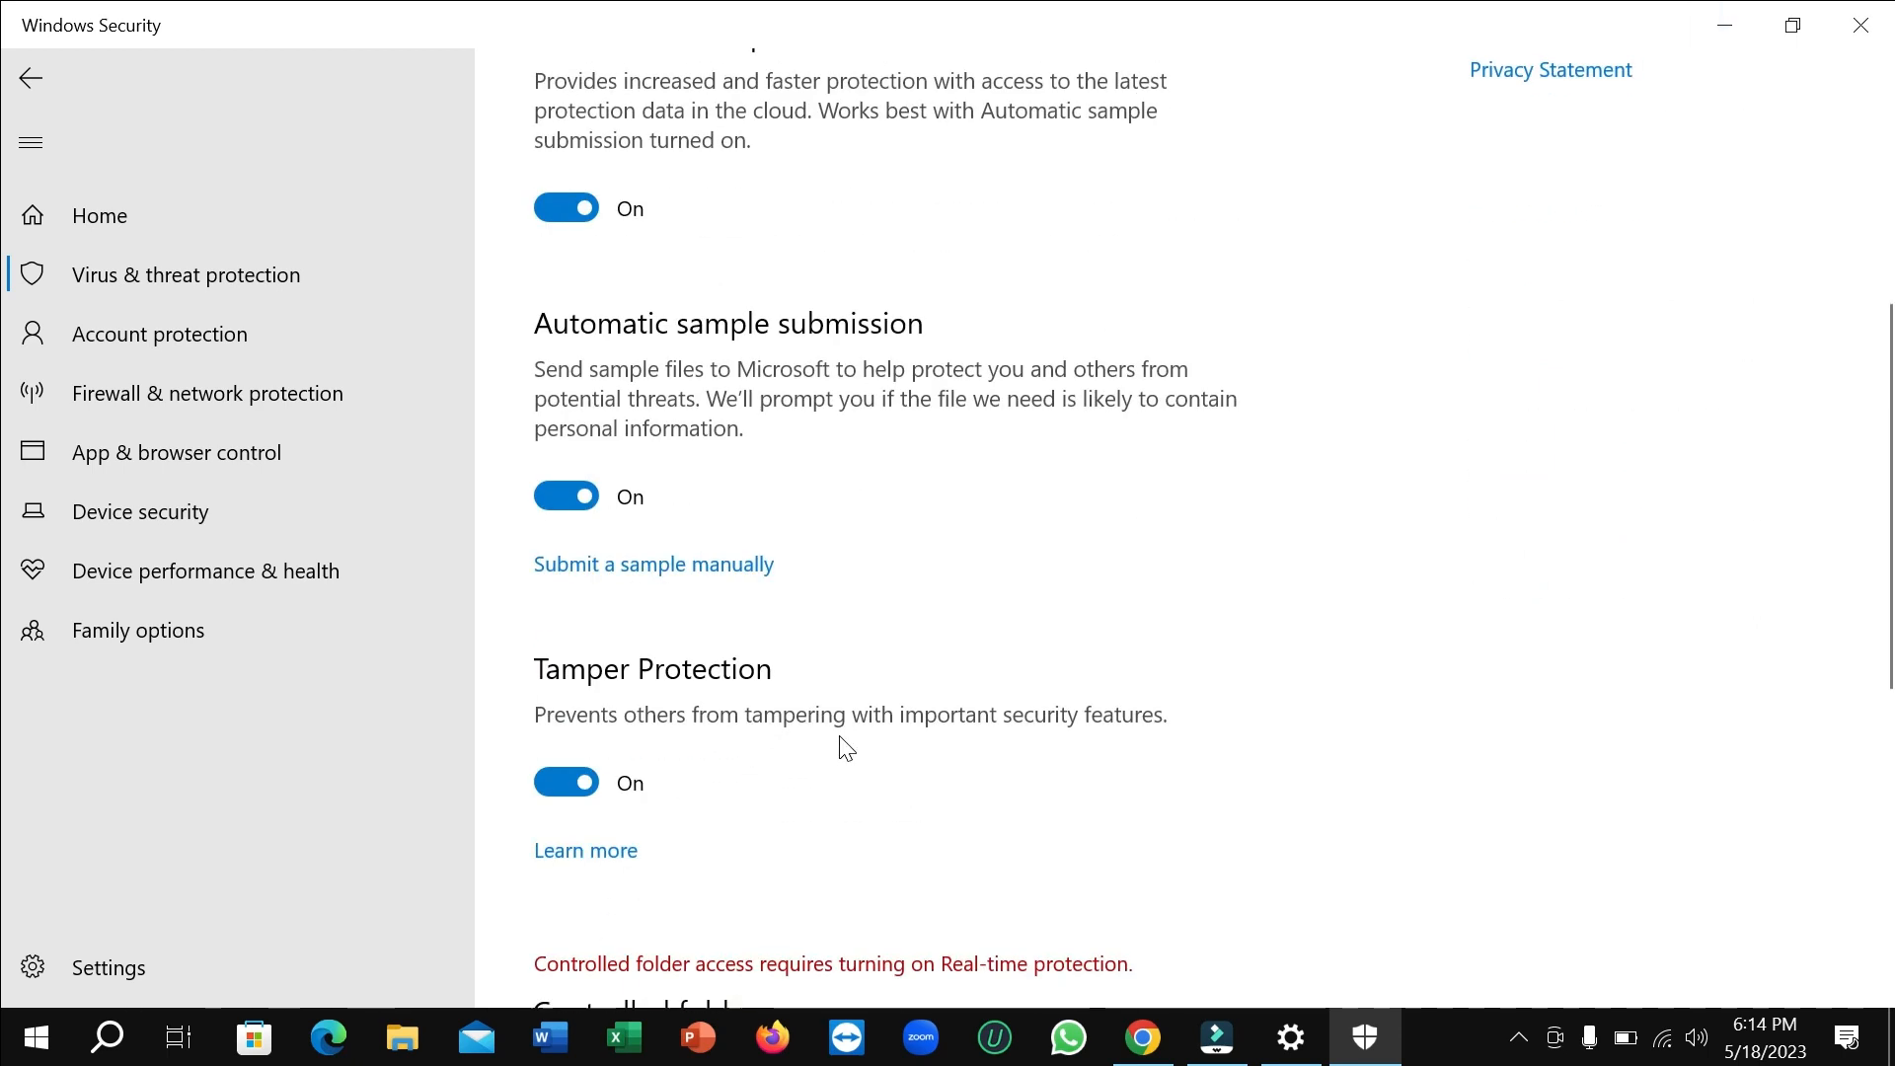
scroll("up", 3)
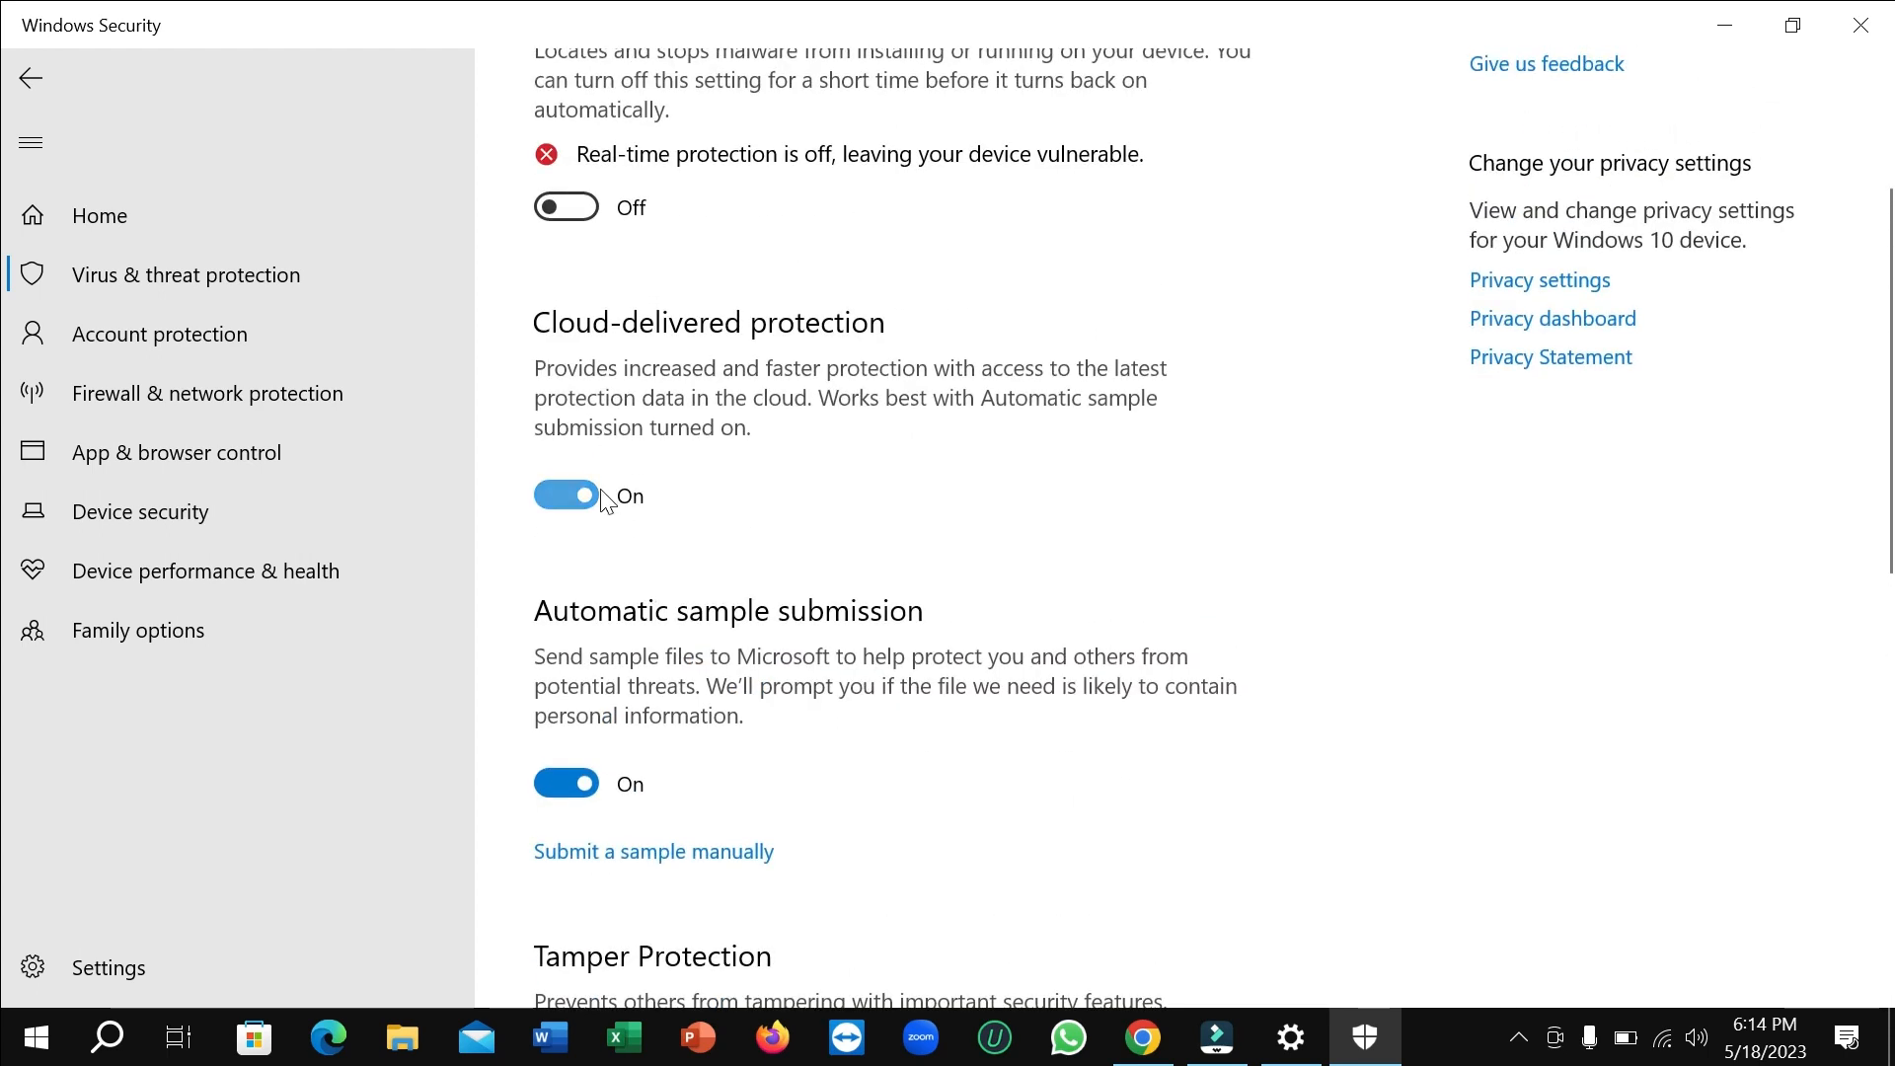
- Switch Cloud-delivered protection off
left_click(565, 494)
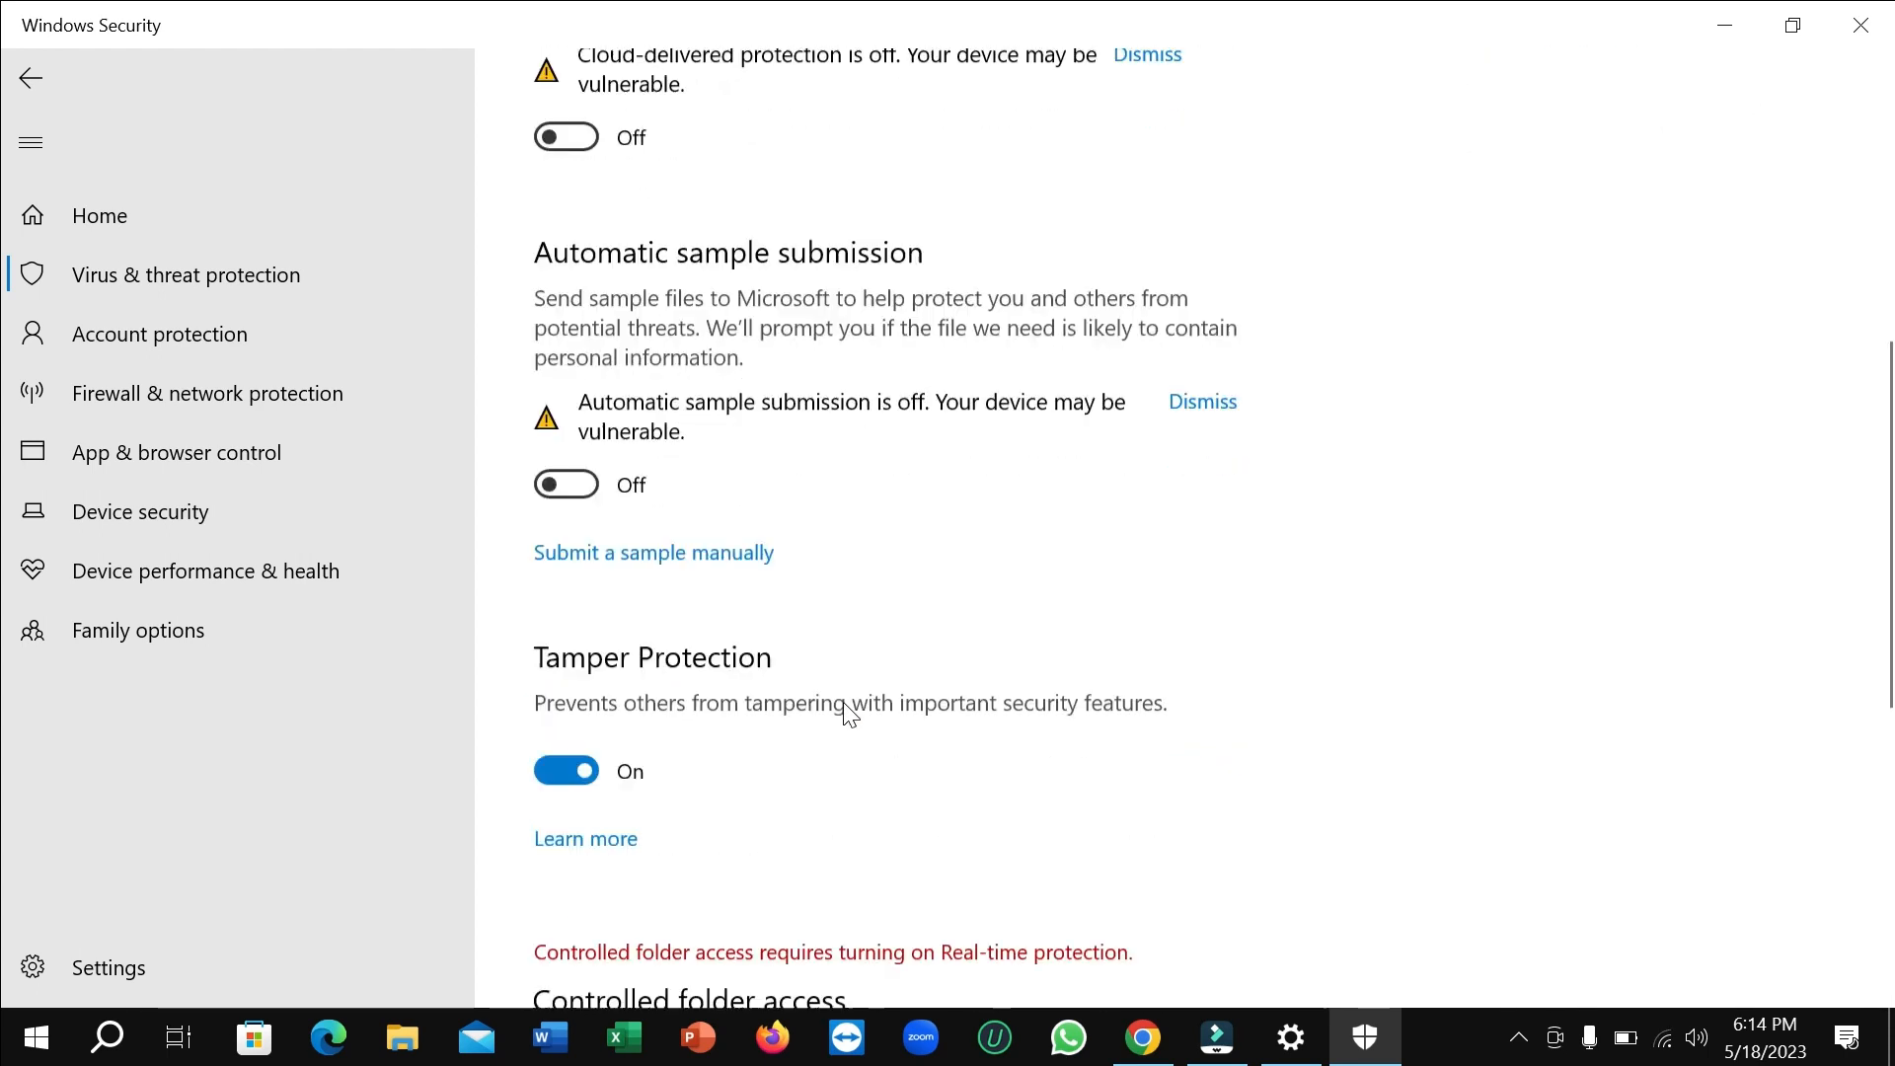
scroll("up", 3)
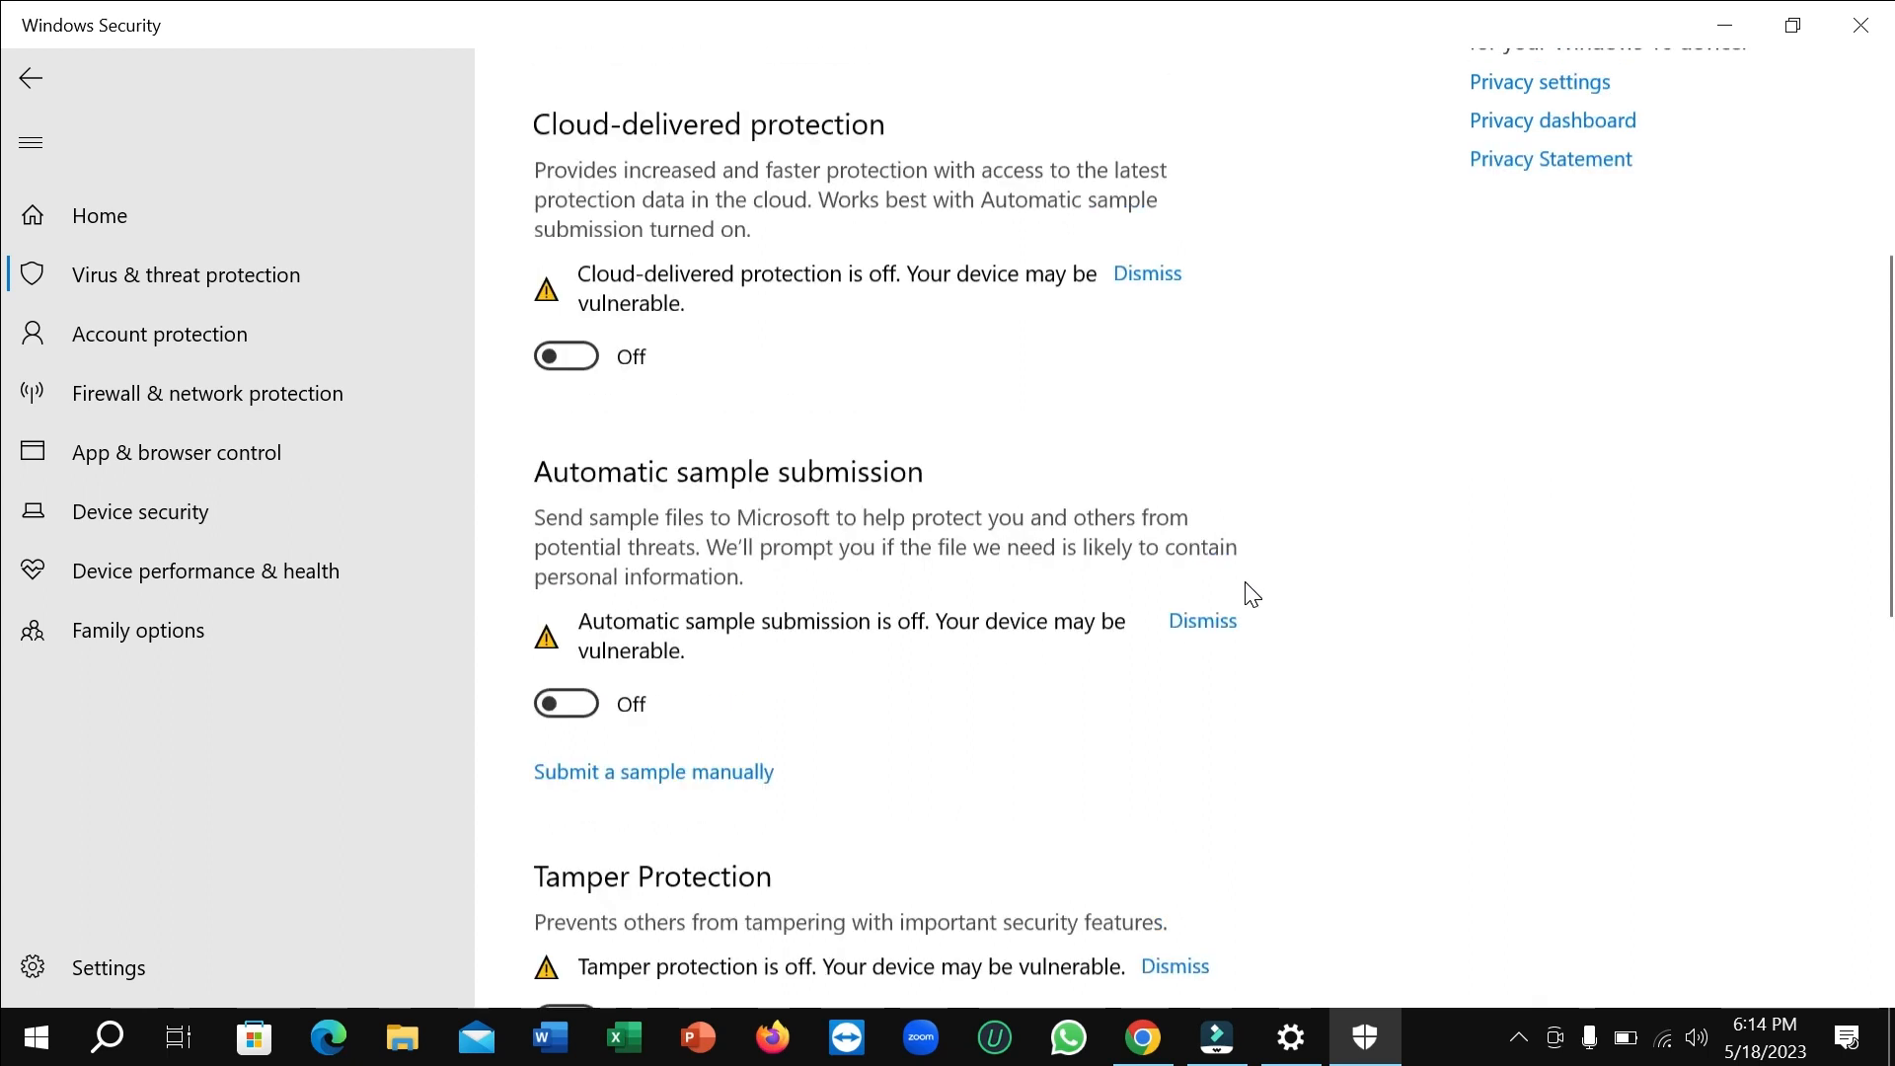
scroll("up", 3)
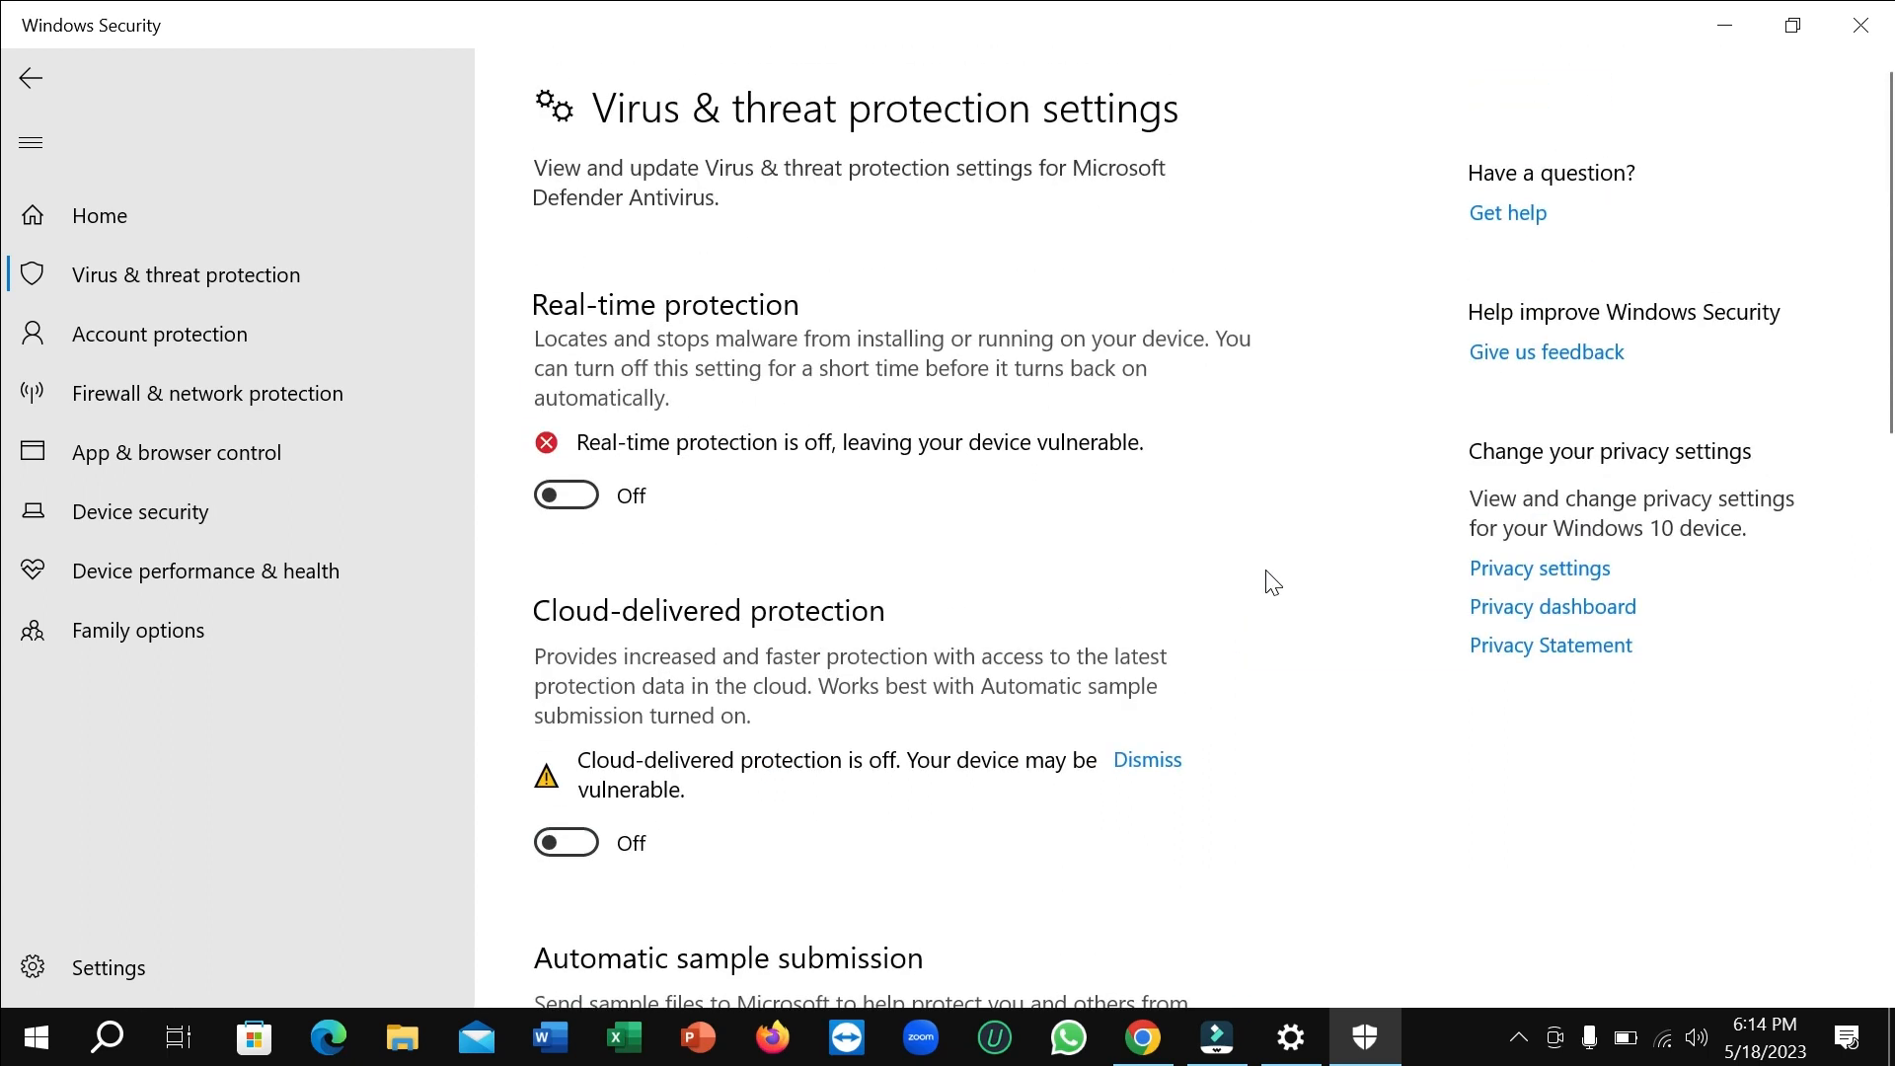